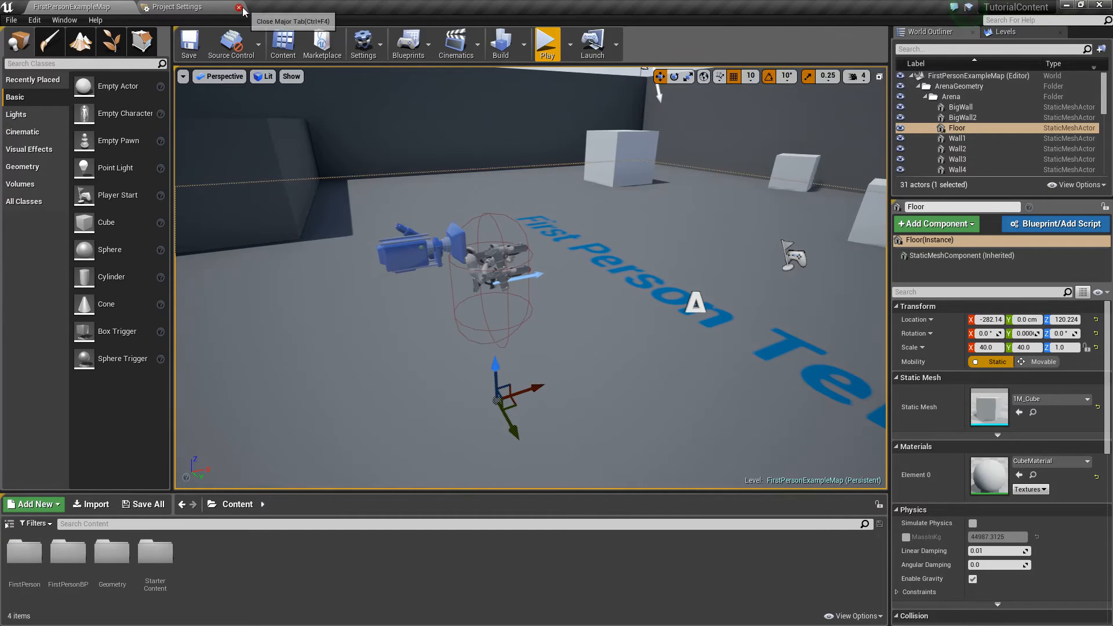
Close the Project Settings tab so only the FirstPersonExampleMap level editor remains
left_click(241, 6)
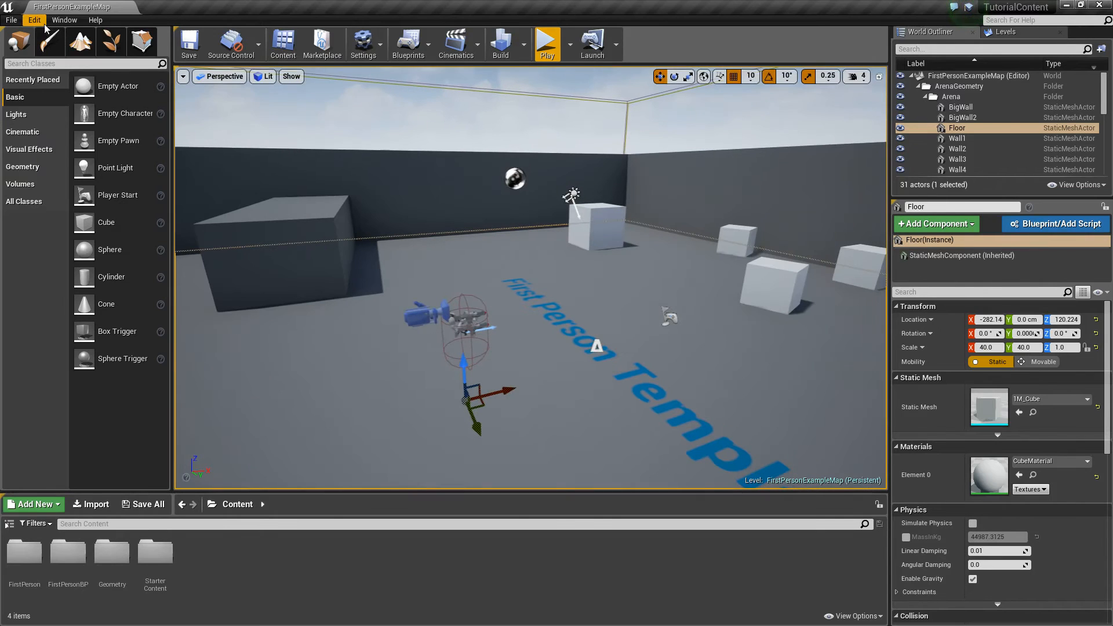
mouse_move(34, 19)
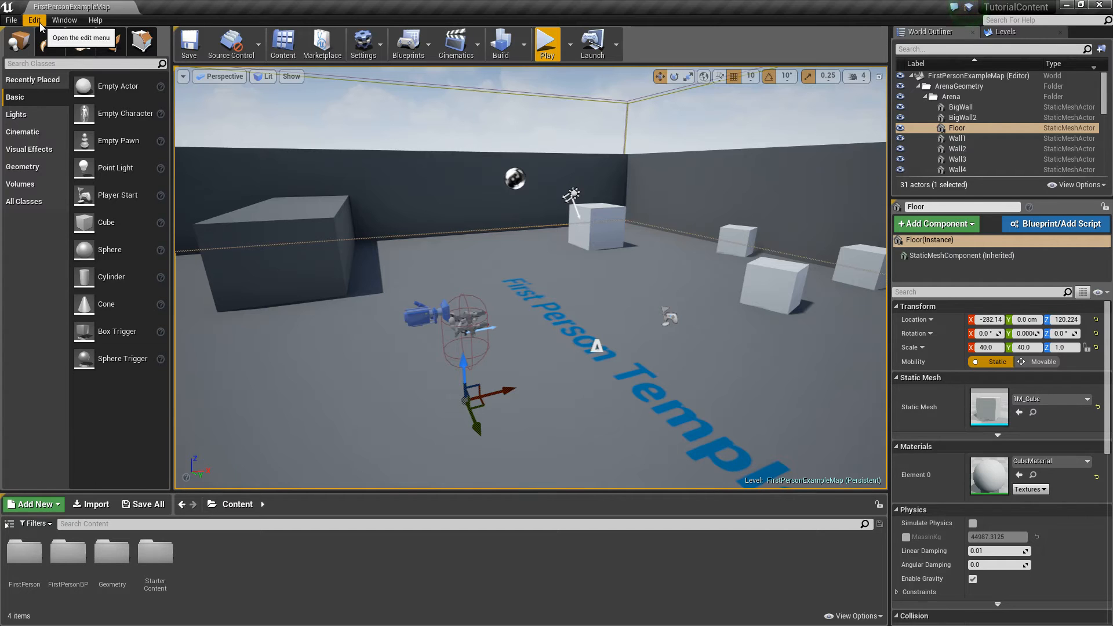
Add a 'Teleport' action mapping on the right mouse button in Project Settings Input
left_click(34, 20)
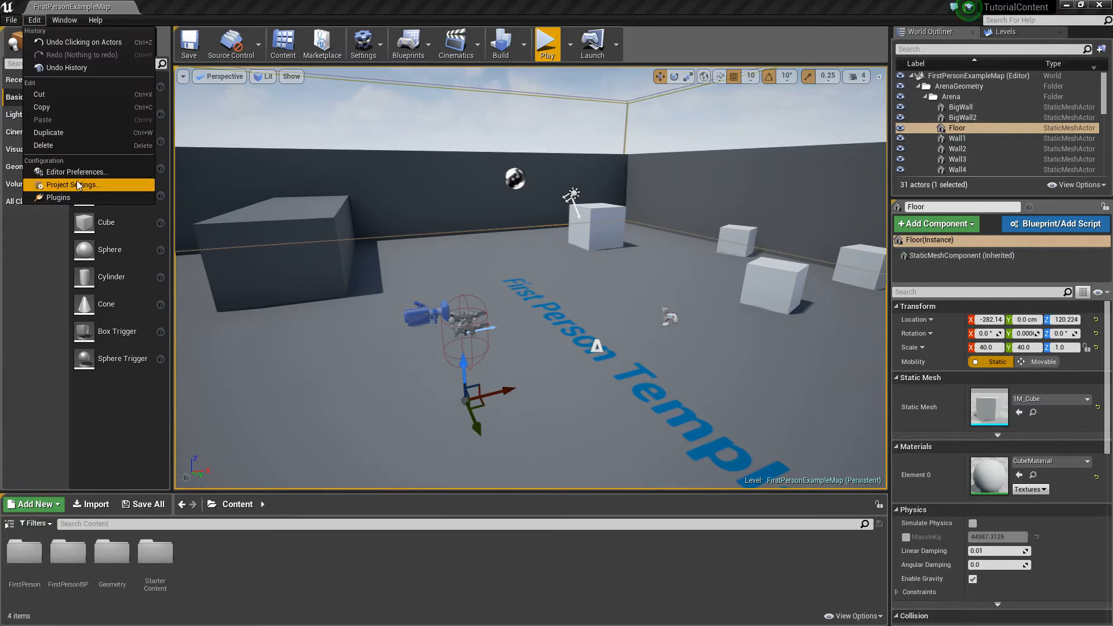
left_click(70, 184)
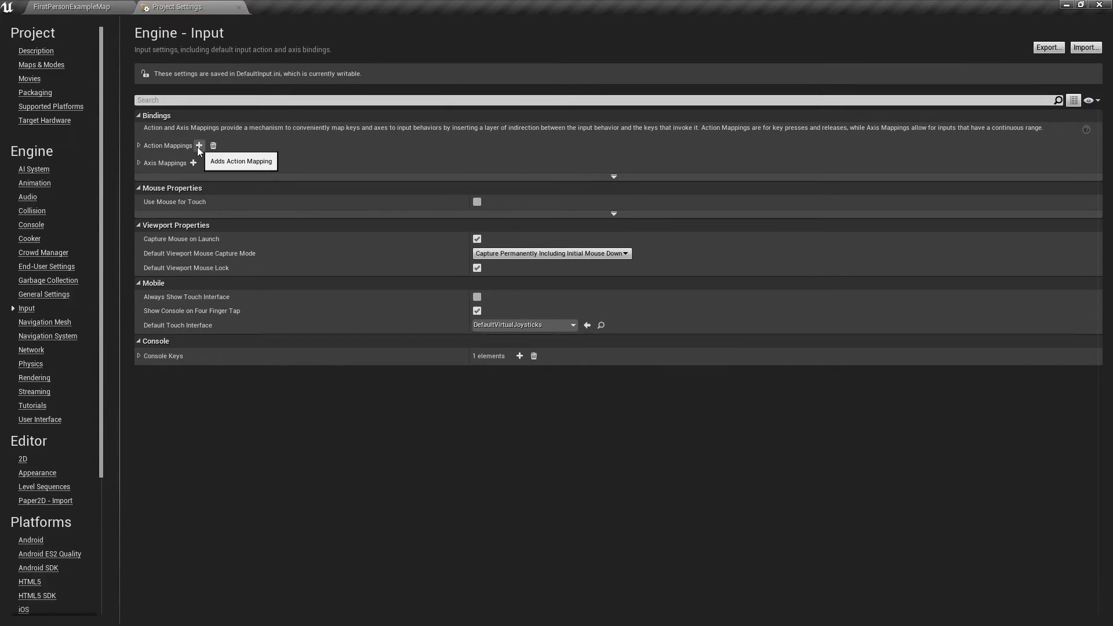
left_click(199, 145)
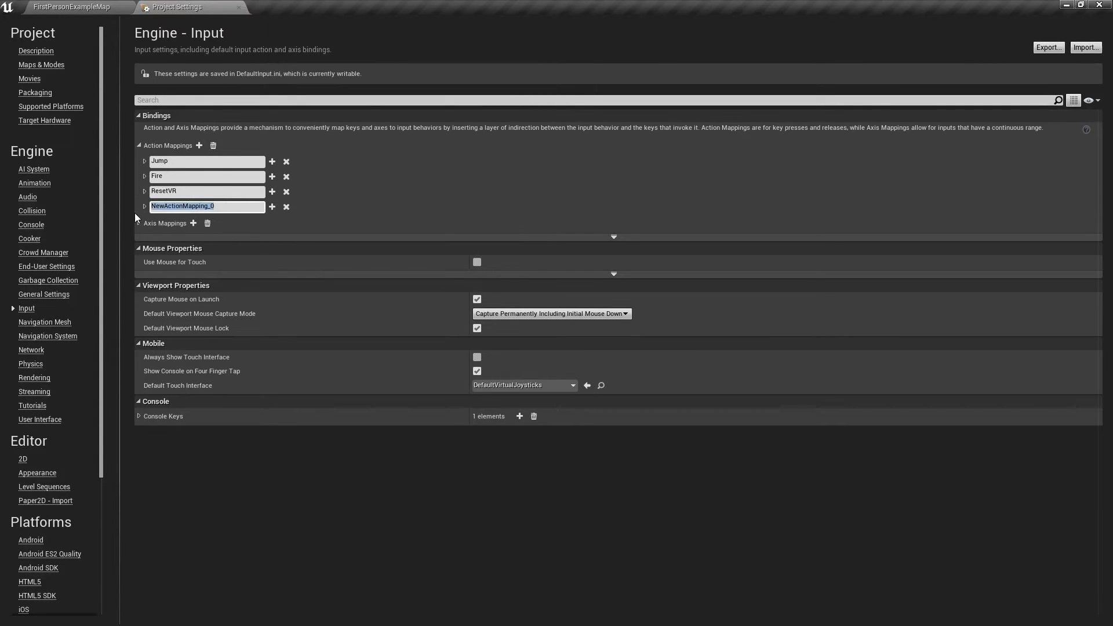
type("Teleport")
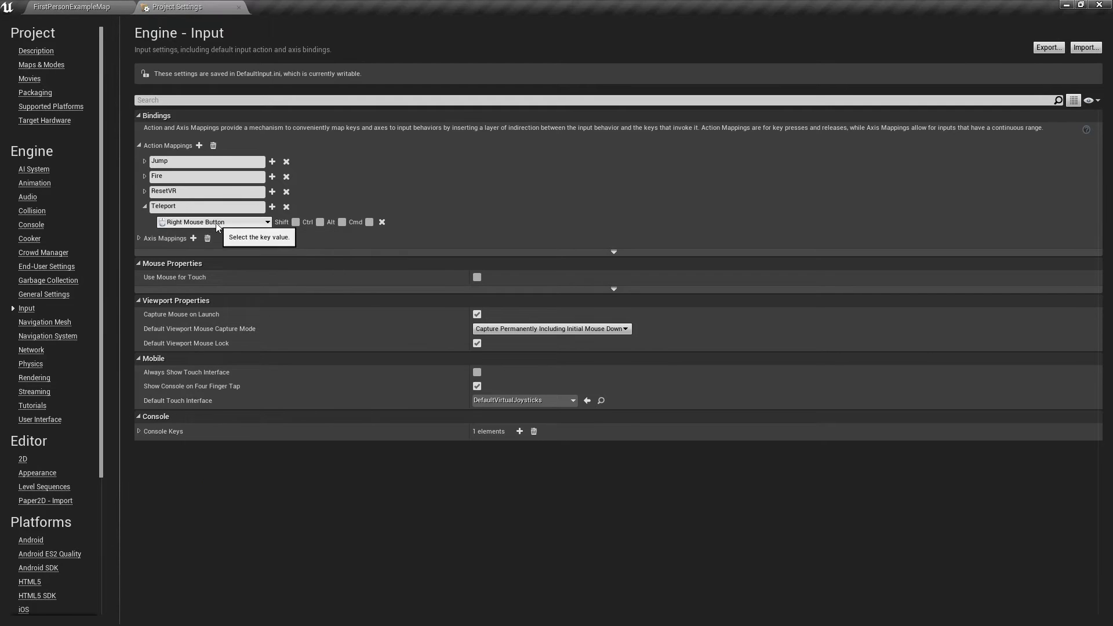
left_click(144, 206)
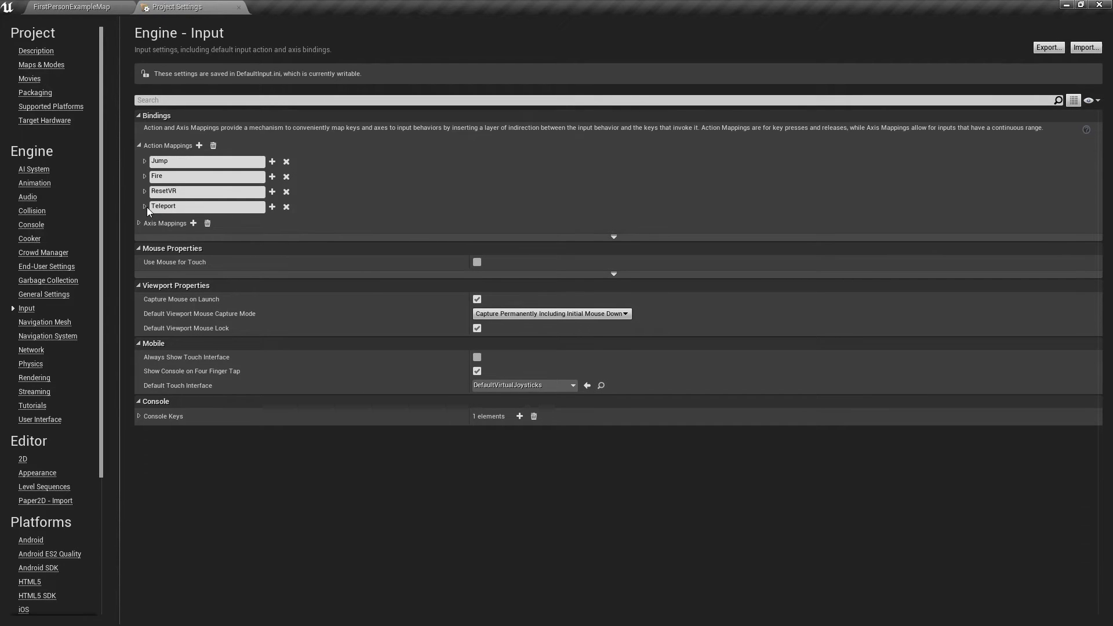
left_click(71, 6)
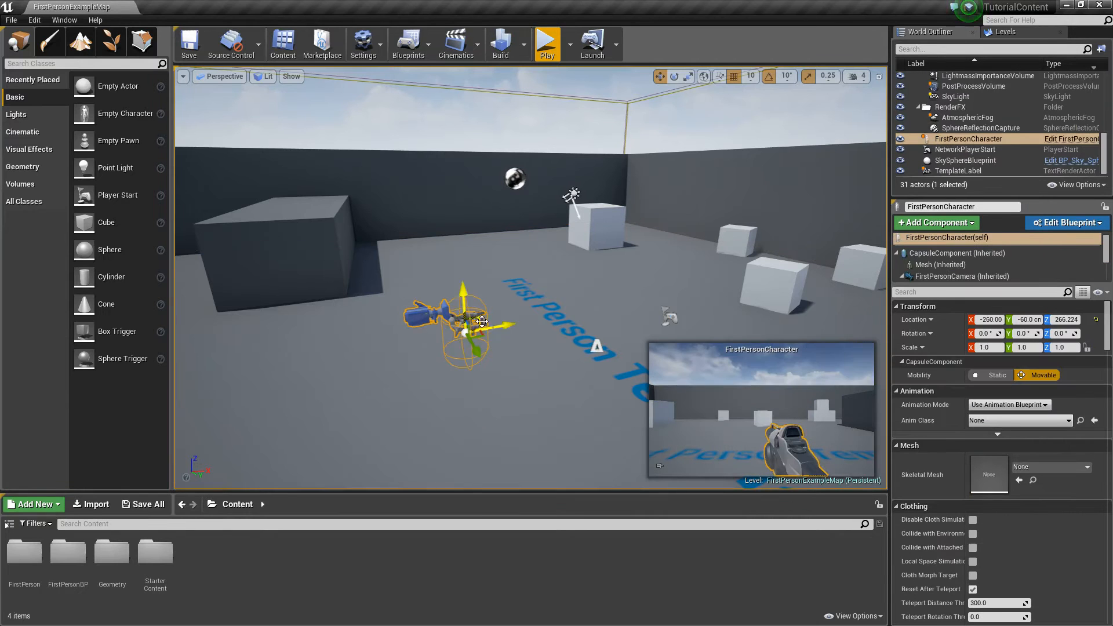
Open the FirstPersonCharacter blueprint and add an InputAction Teleport event to its Event Graph
left_click(1070, 139)
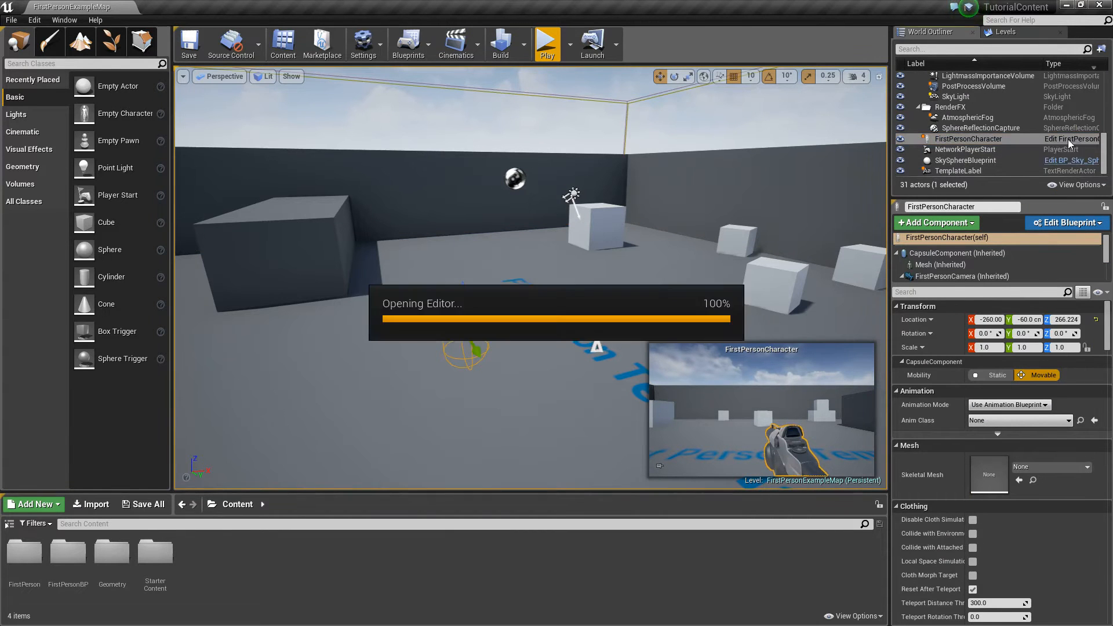
left_click(1063, 222)
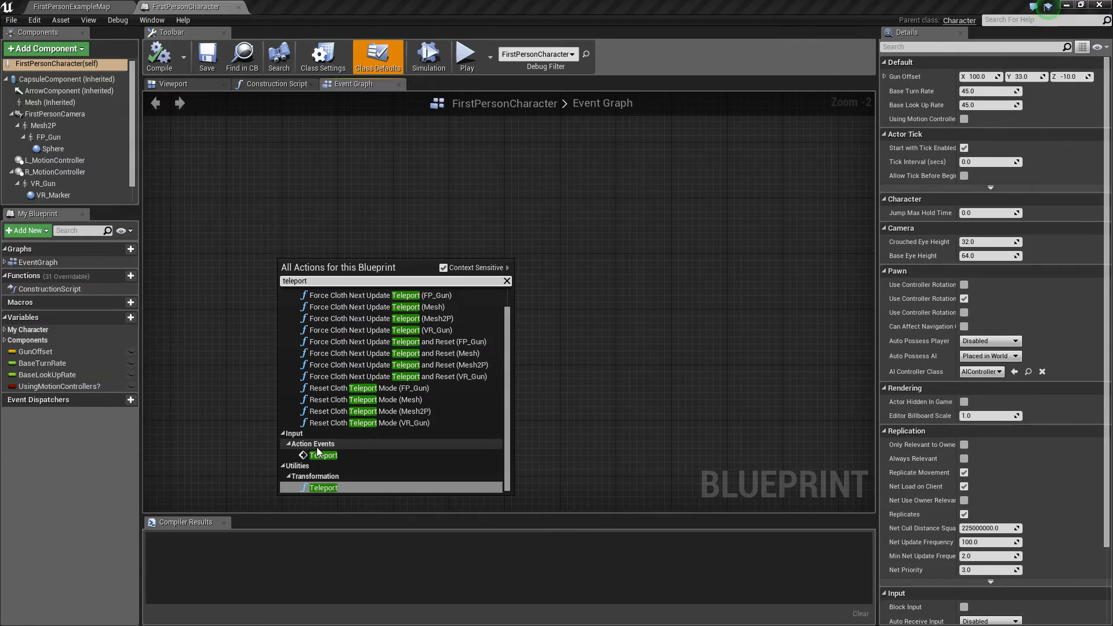
left_click(323, 455)
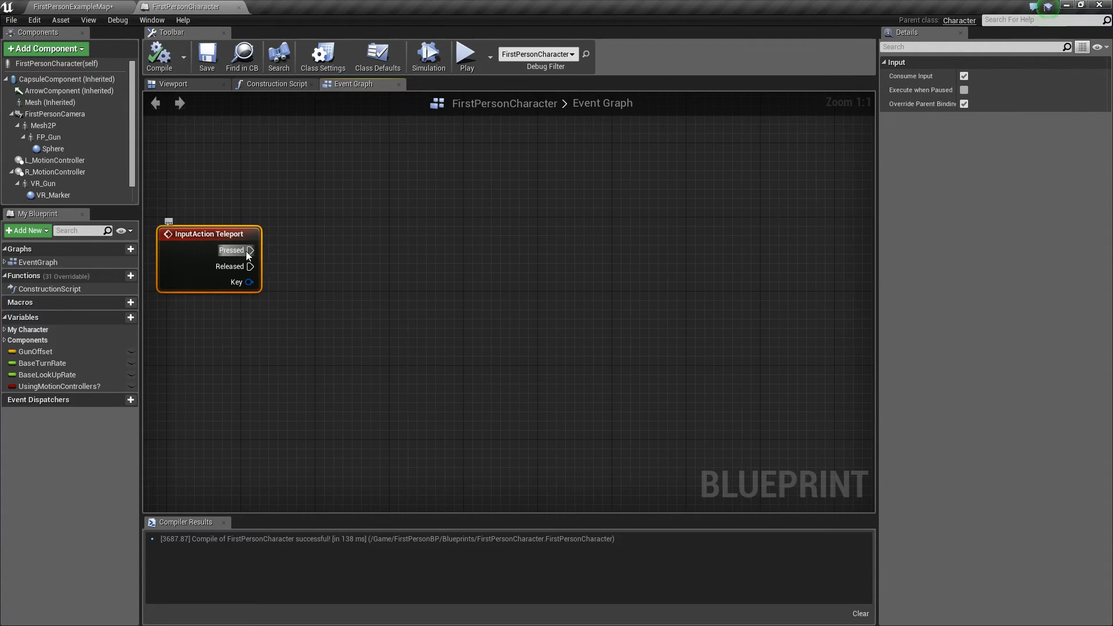
mouse_move(705, 226)
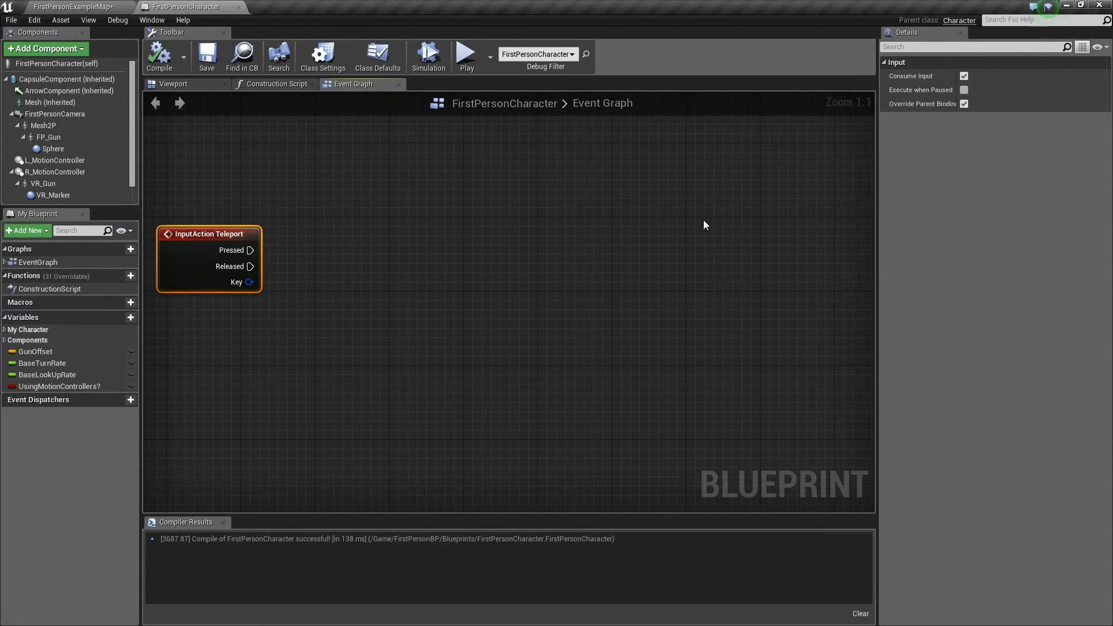
Wire Teleport's Pressed into a LineTraceByChannel using Camera channel and For Duration debug drawing
left_click_drag(208, 234, 203, 242)
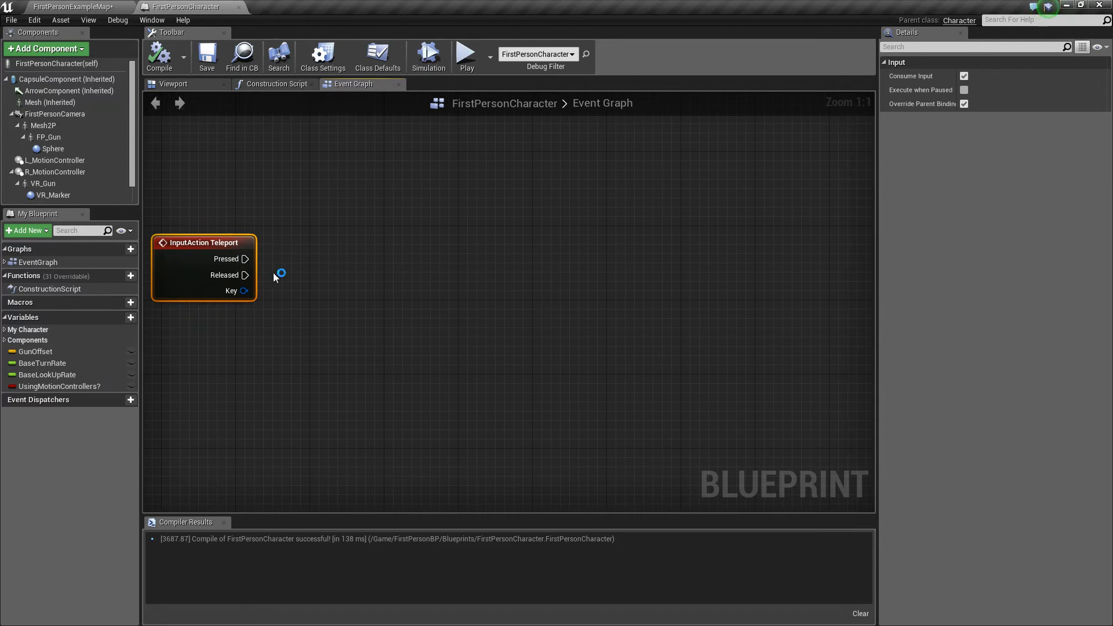
left_click_drag(246, 259, 467, 258)
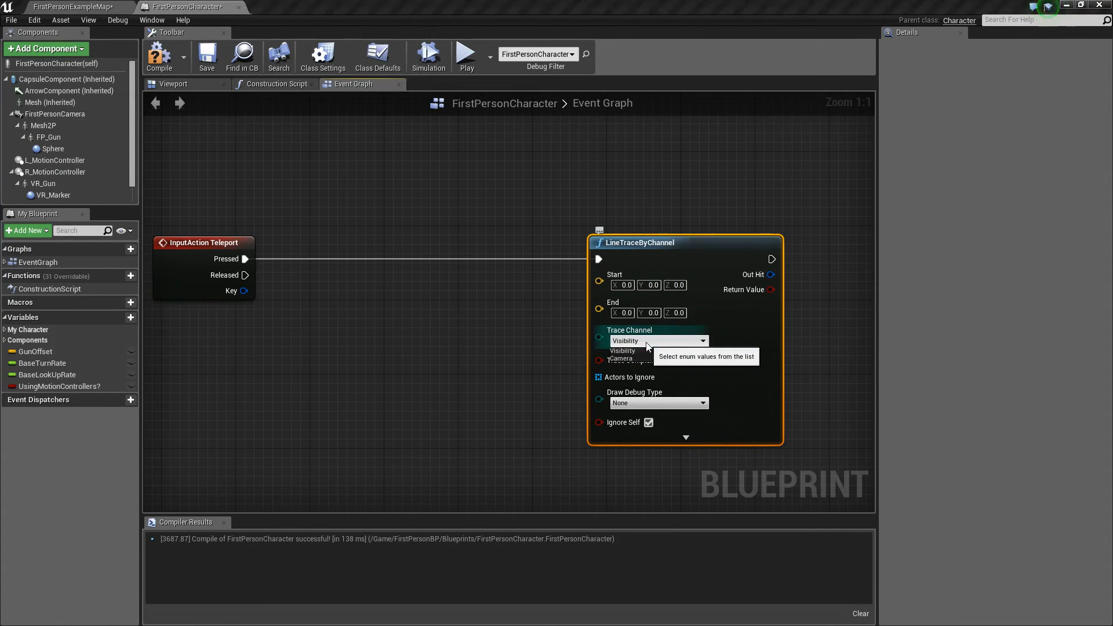
left_click(624, 360)
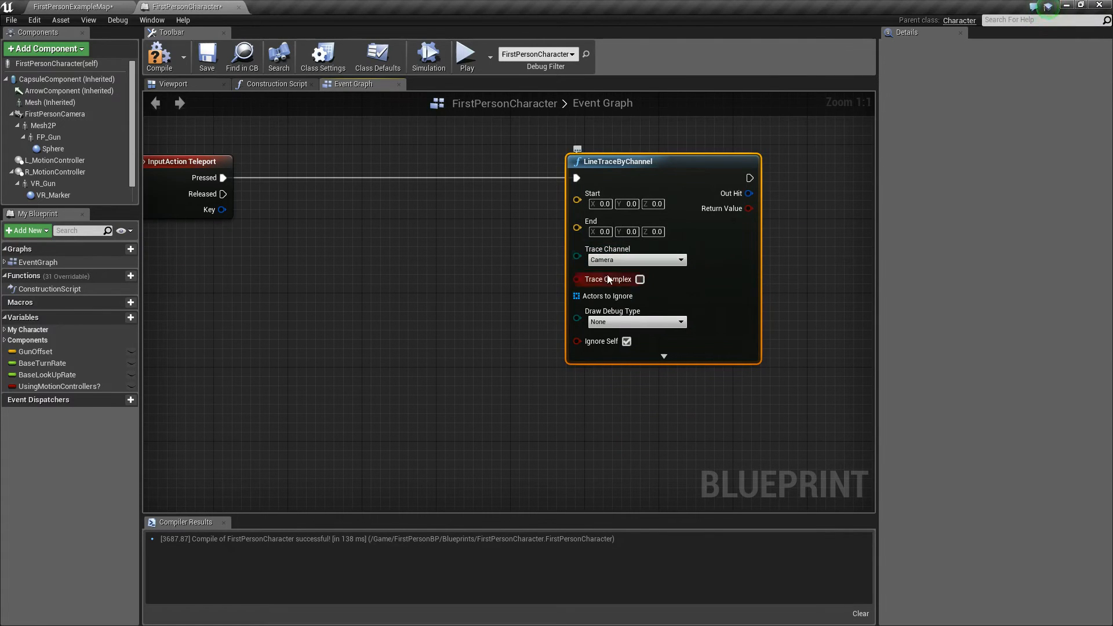
left_click(635, 322)
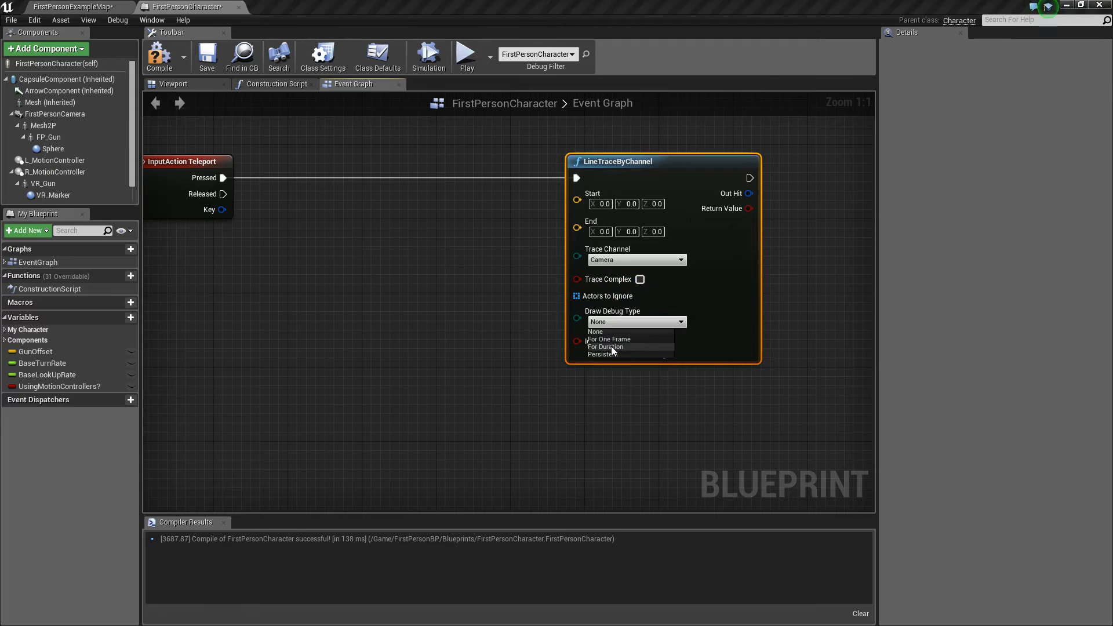
left_click(610, 347)
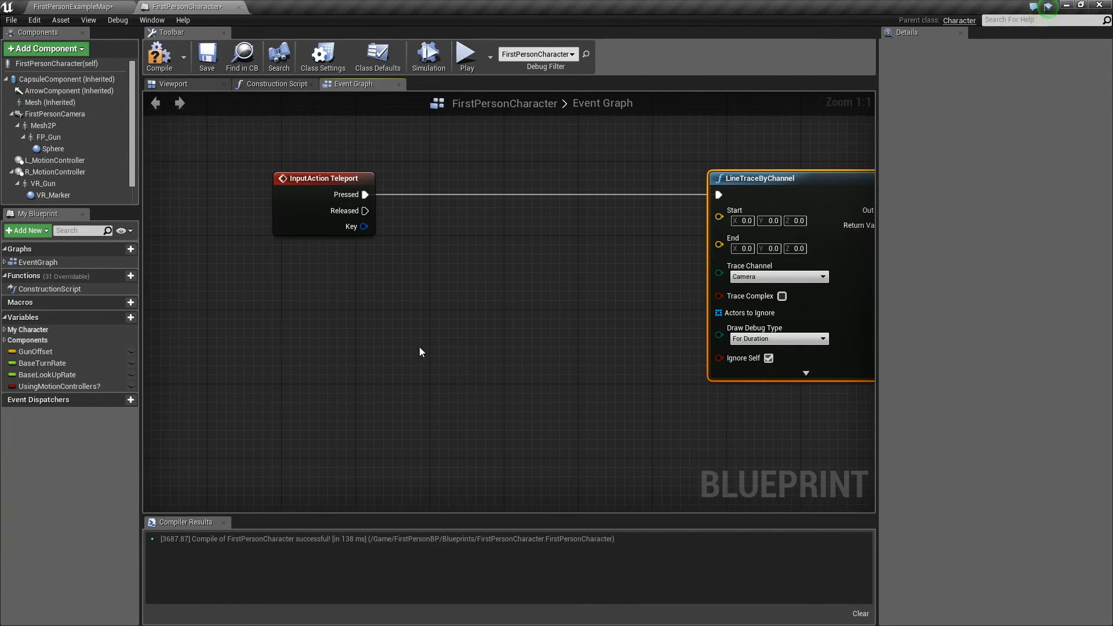
mouse_move(56, 114)
type("get wo")
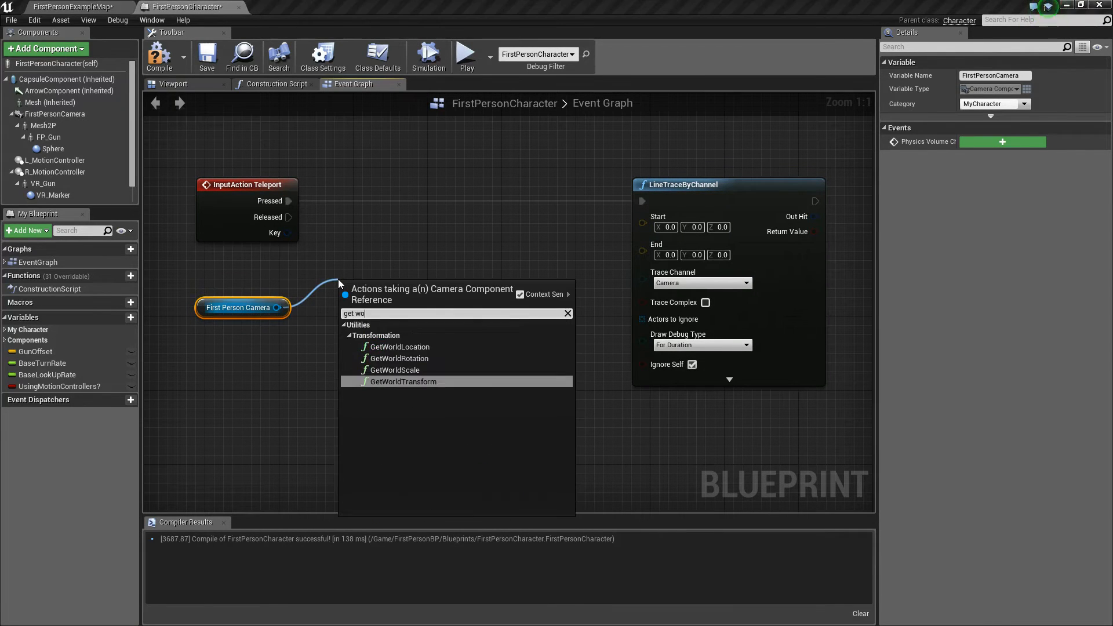
Start the trace at the camera's world location and multiply its forward vector by 1000
left_click(399, 346)
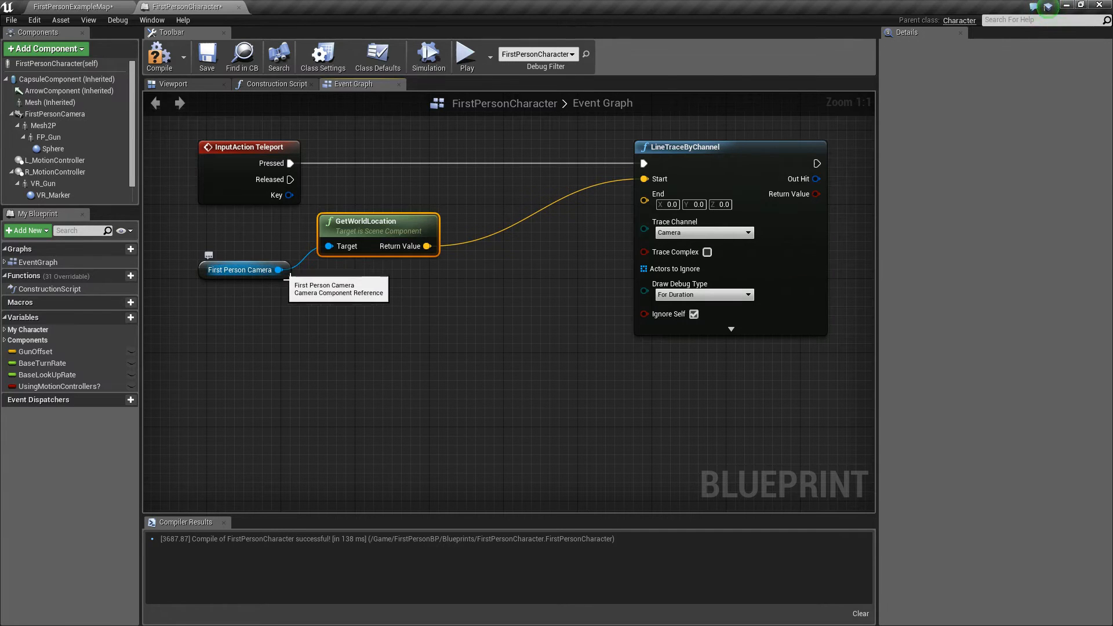
type("get forwa")
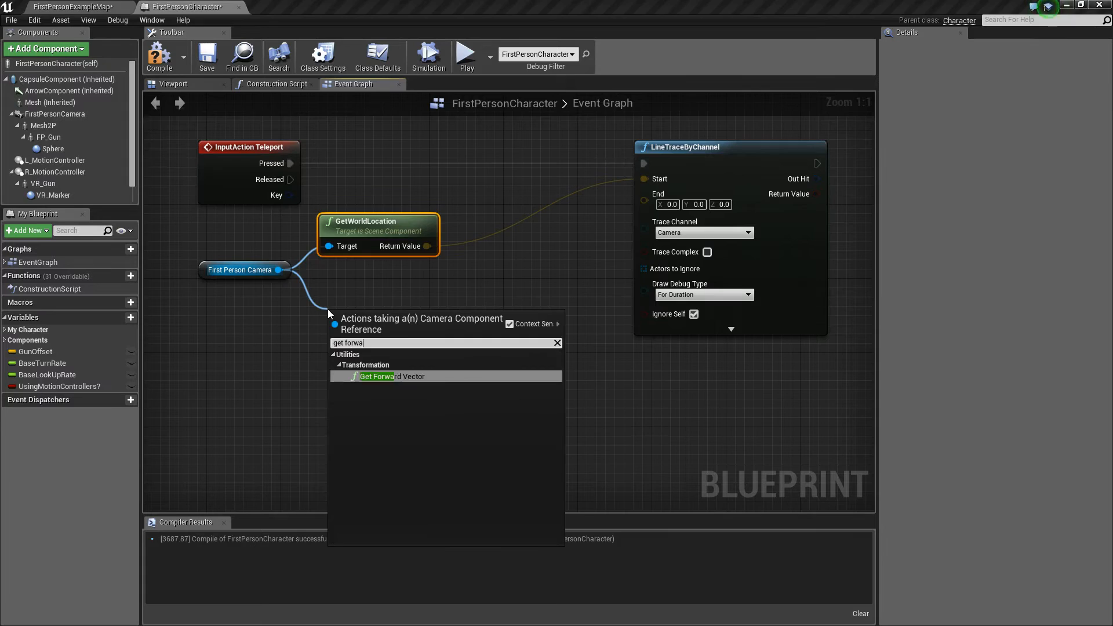
left_click(376, 376)
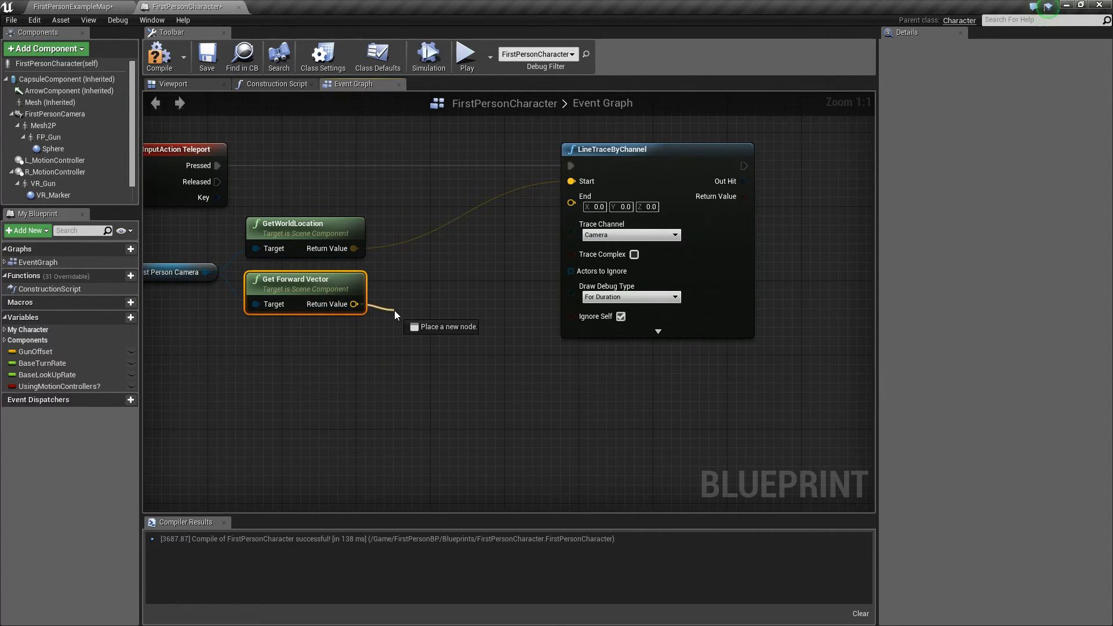
mouse_move(353, 304)
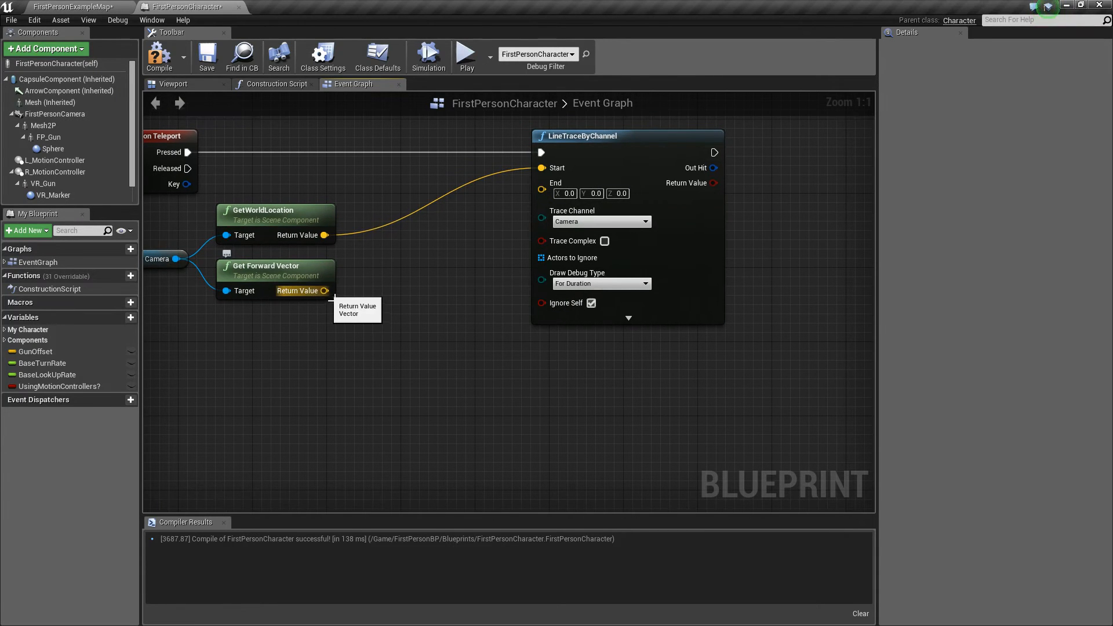
left_click_drag(325, 291, 376, 323)
type("1000")
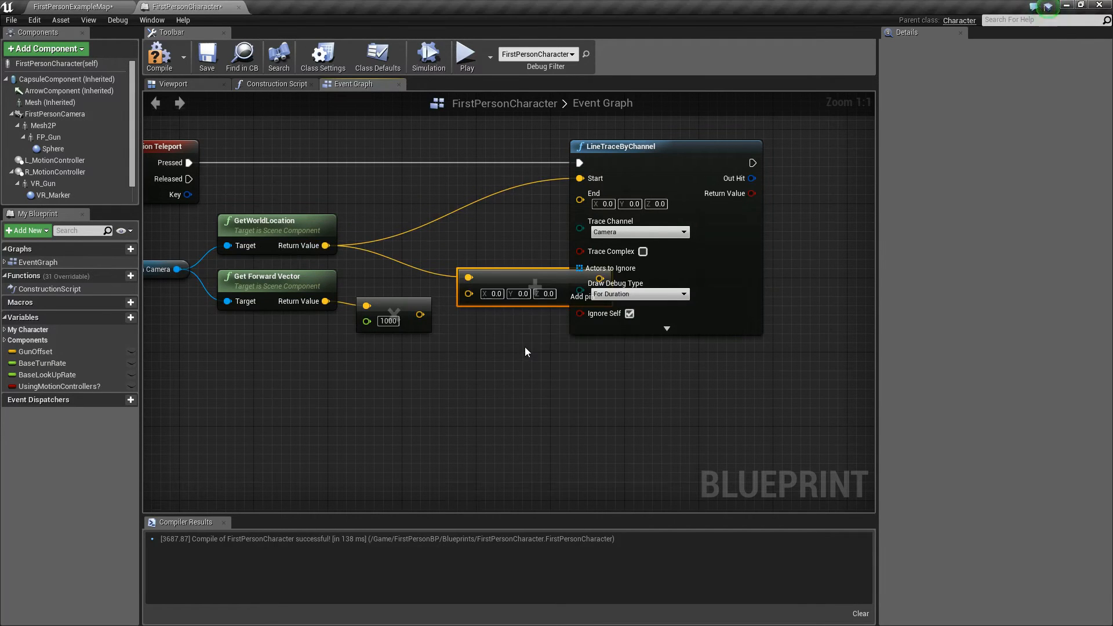
mouse_move(348, 305)
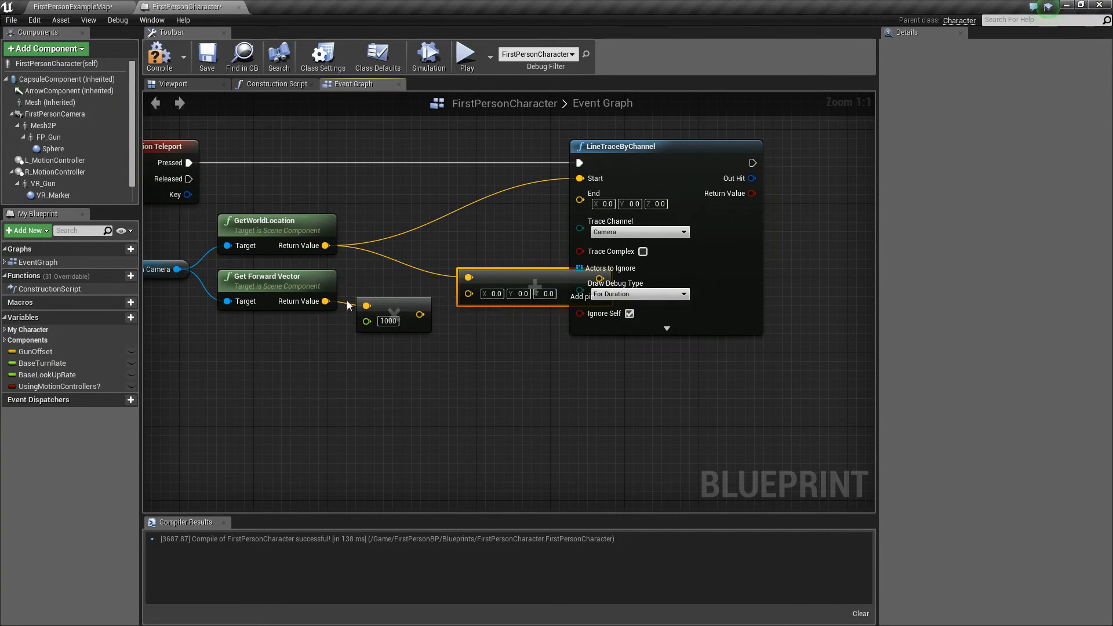
left_click(394, 314)
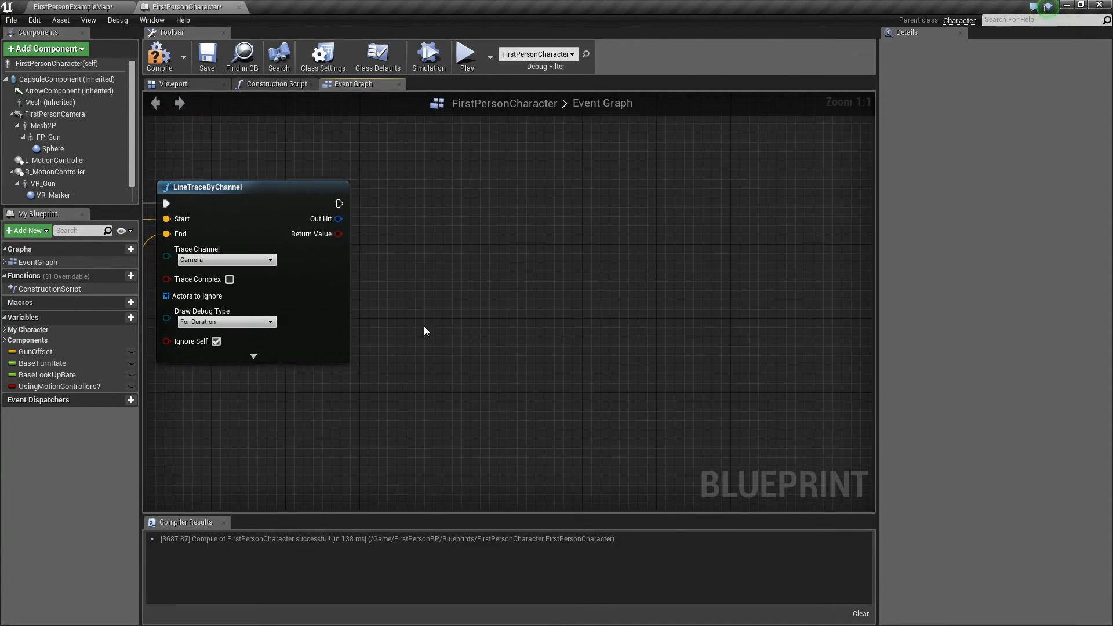
Branch on the line trace's Return Value and add a Teleport node with a reroute point
left_click_drag(341, 234, 388, 224)
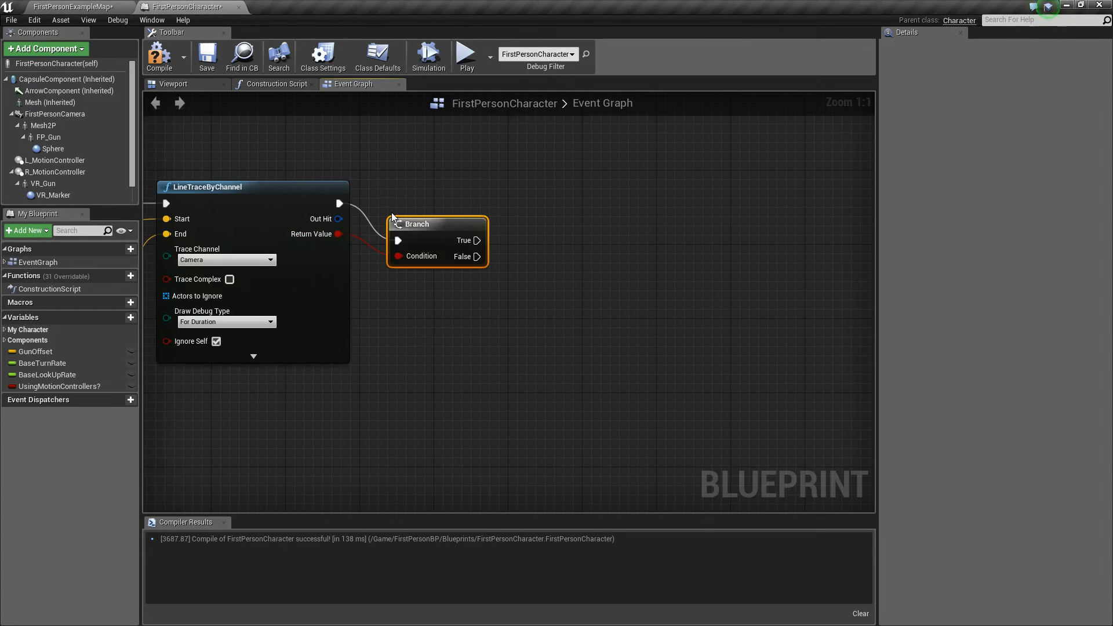
left_click_drag(416, 224, 404, 187)
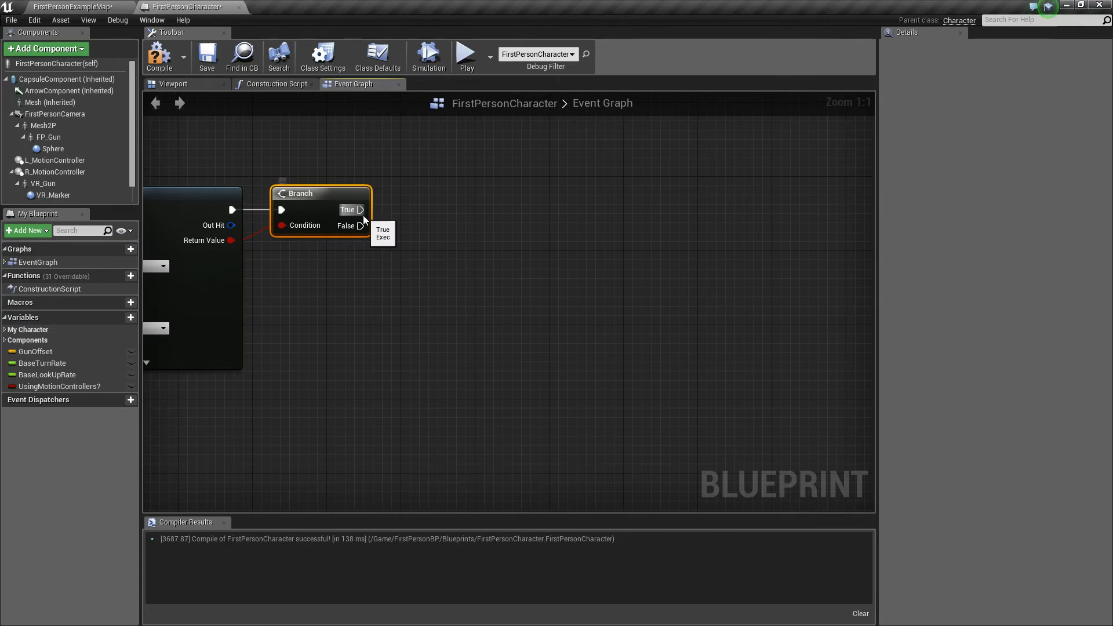
mouse_move(361, 225)
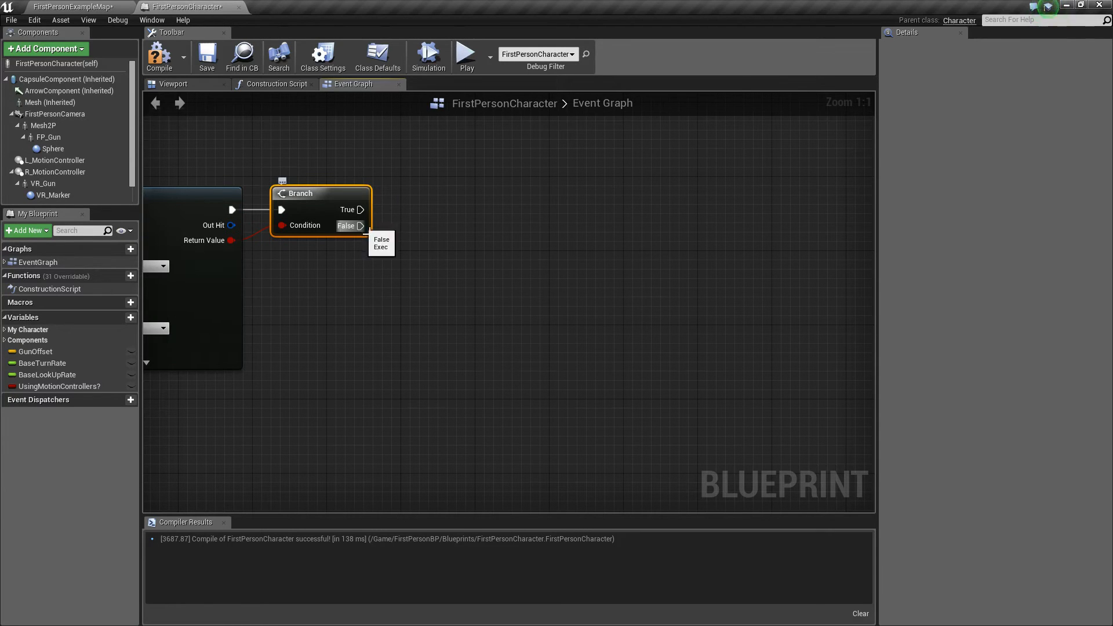
type("telepo")
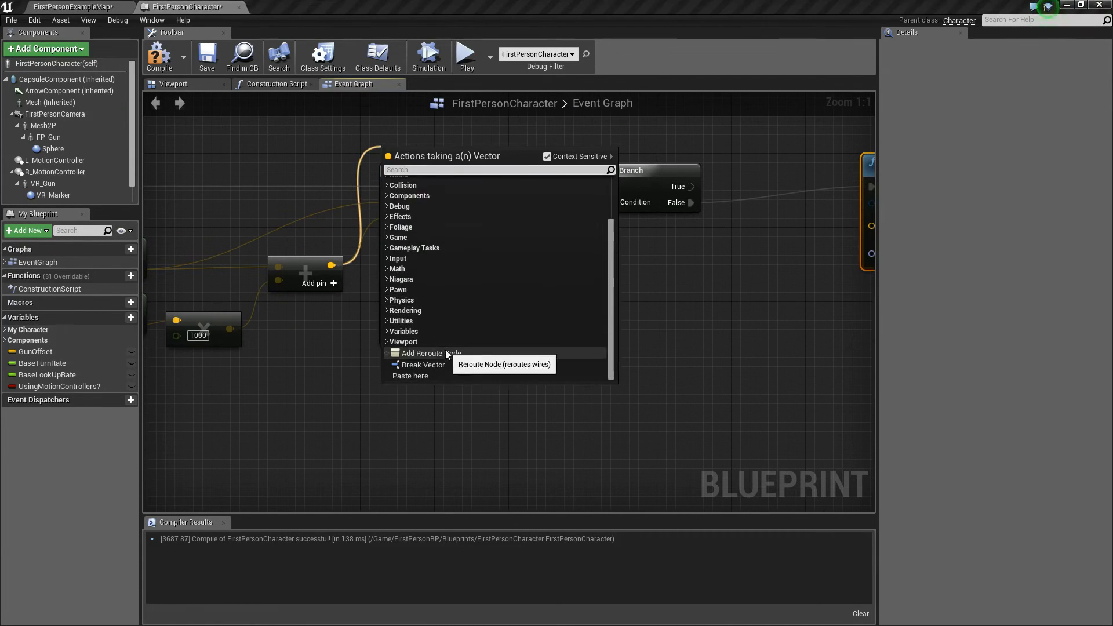
left_click(428, 353)
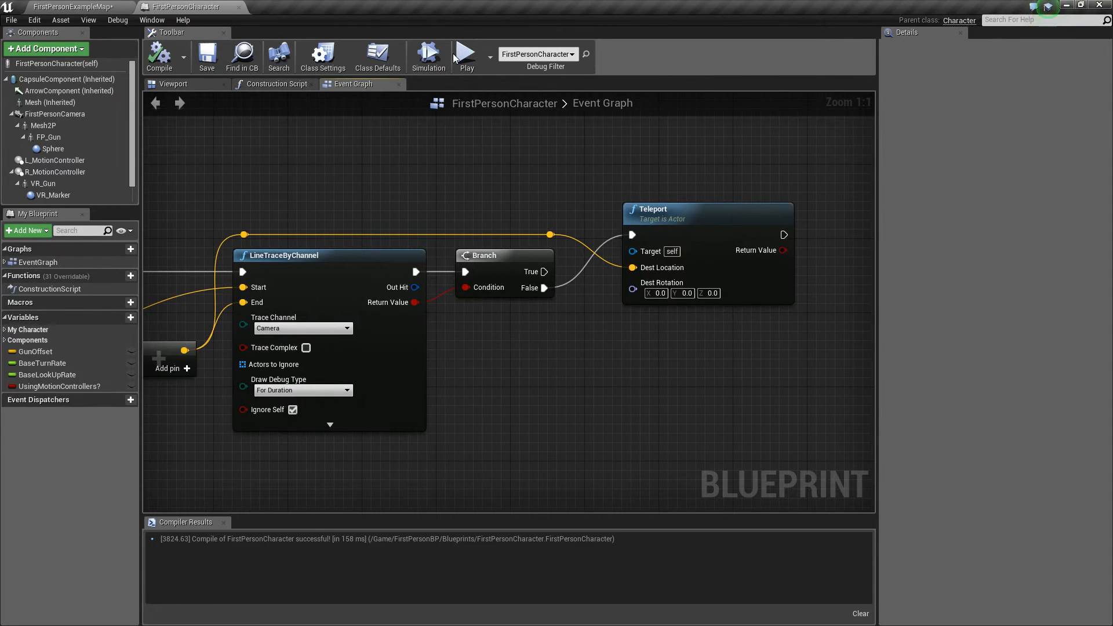
left_click(466, 55)
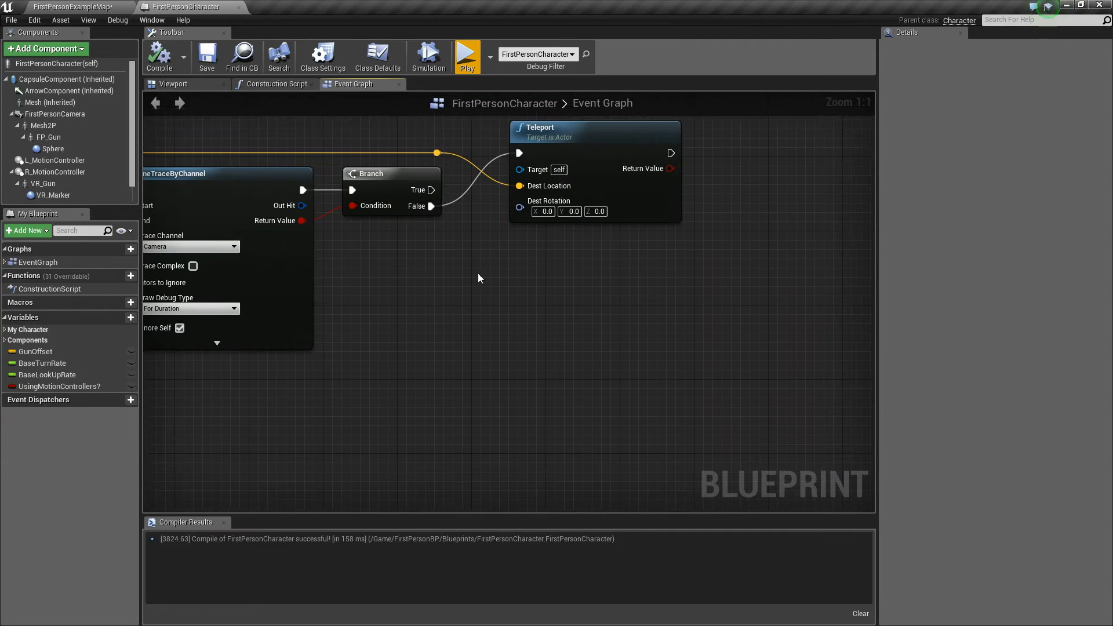
Add Break Hit Result off Out Hit and a Teleport on Branch True, then compile
left_click_drag(301, 205, 342, 273)
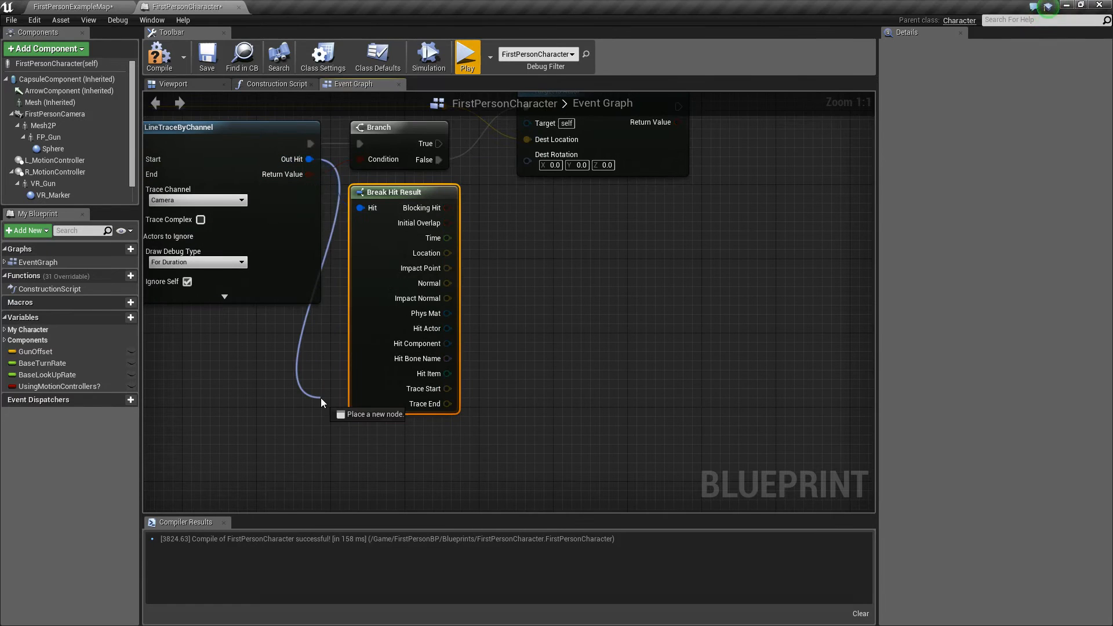
type("brea")
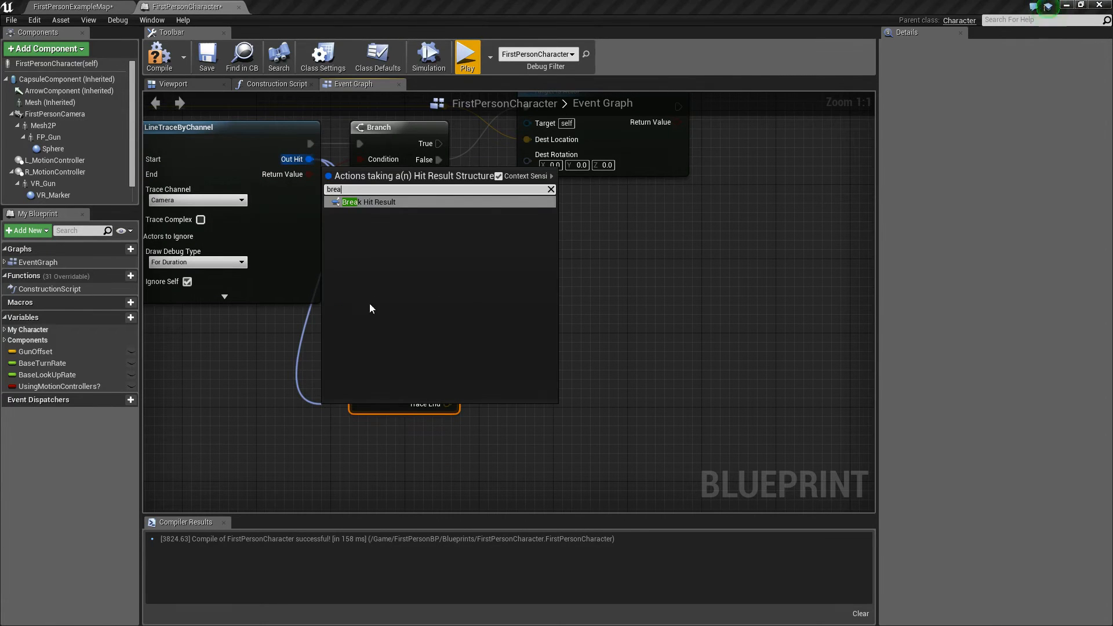
left_click(370, 202)
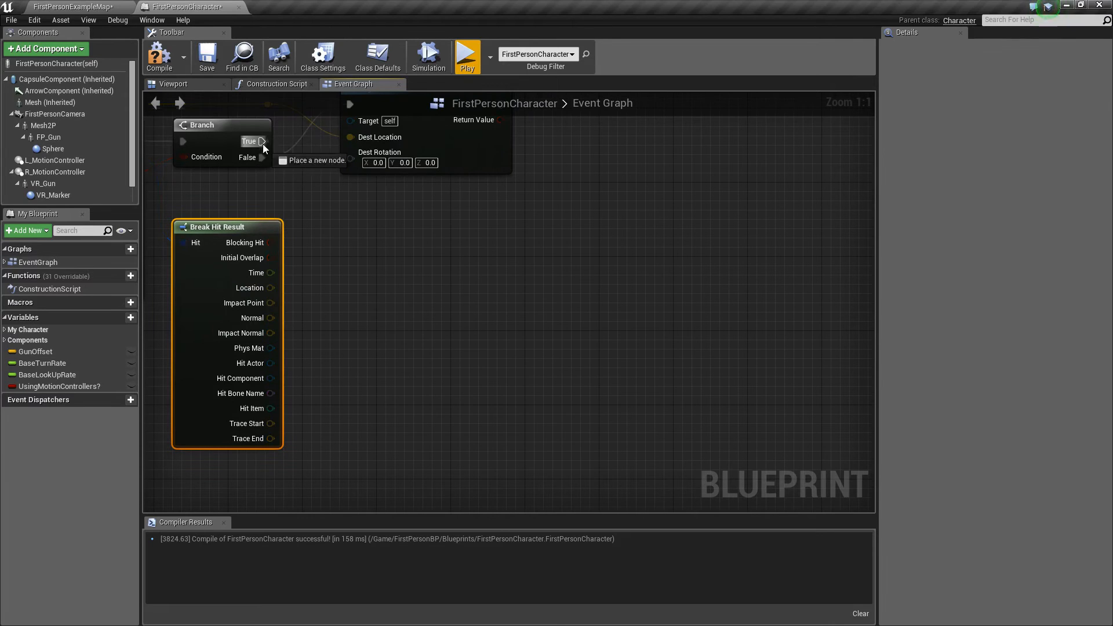
type("tele")
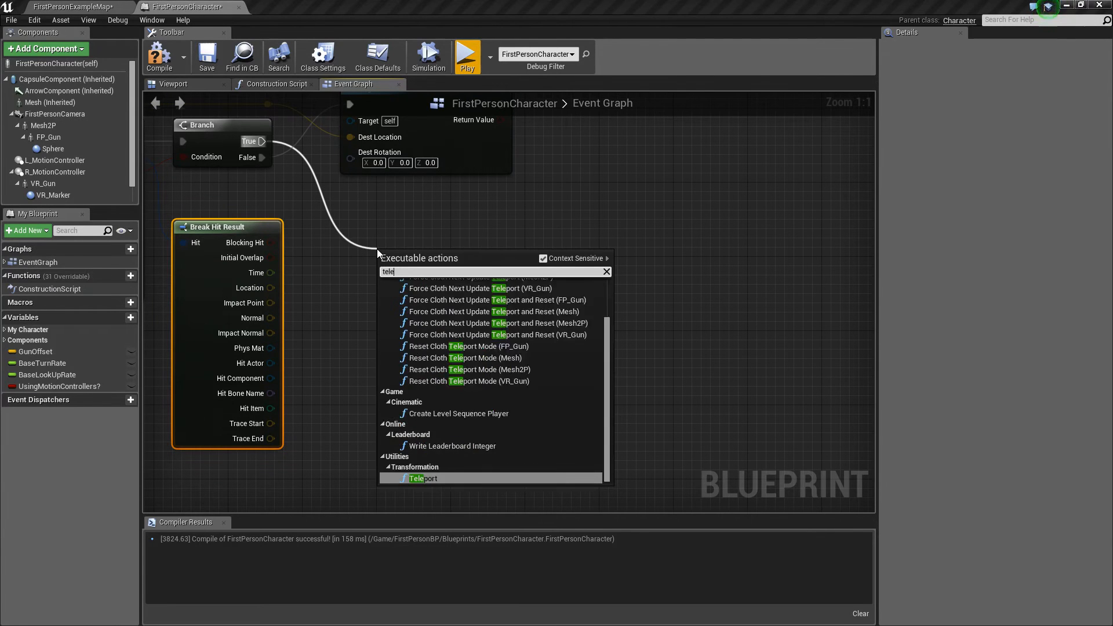
left_click(423, 477)
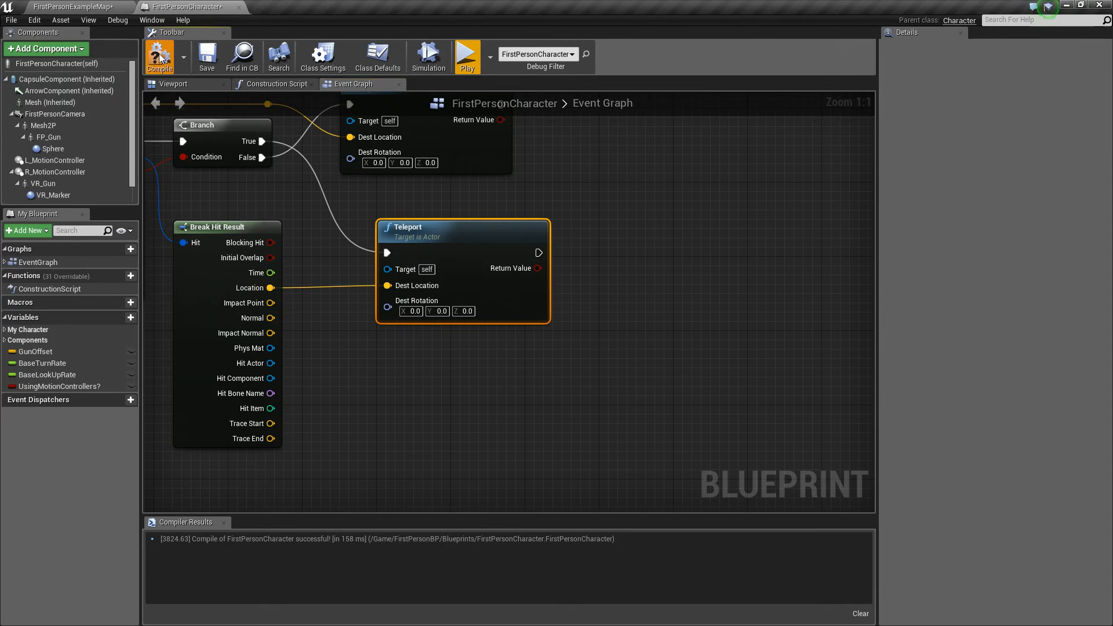
left_click(466, 56)
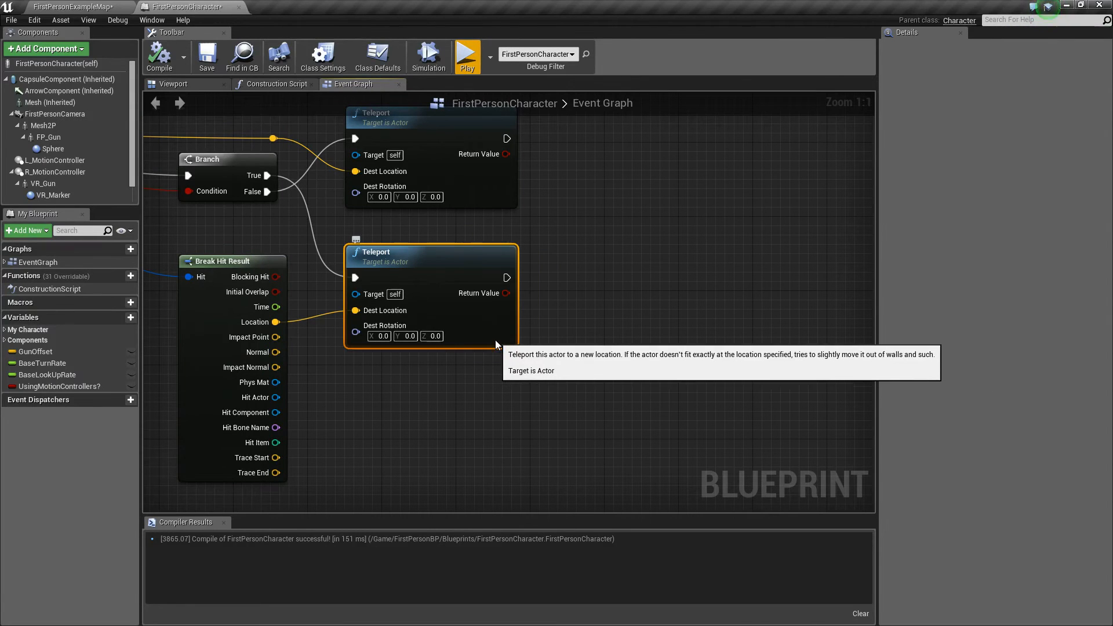
mouse_move(464, 272)
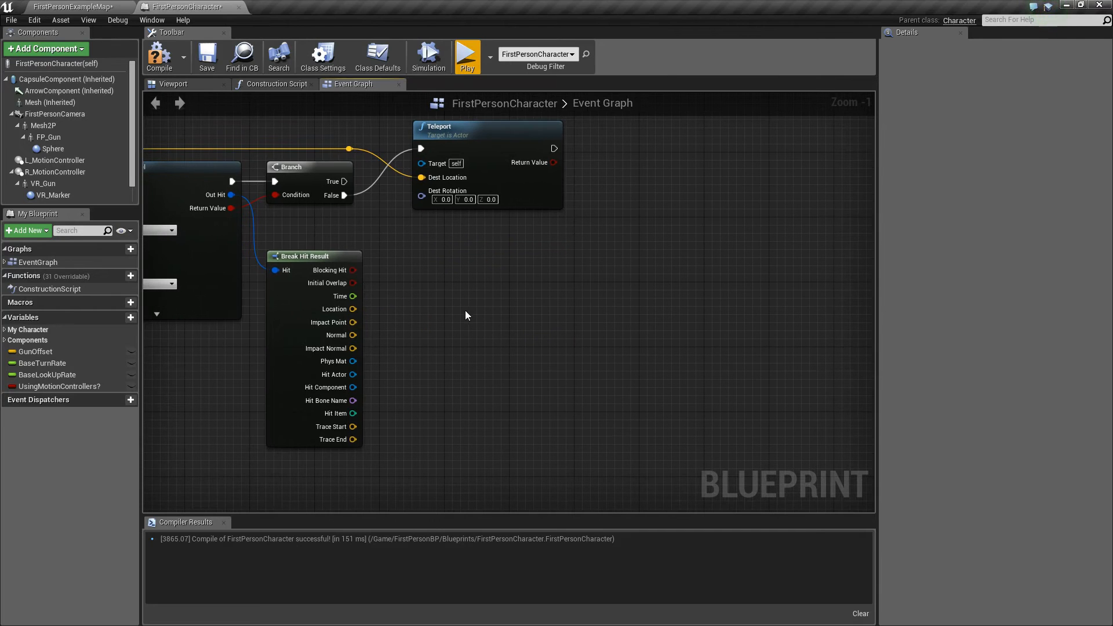
Add a second LineTraceByChannel node off the Branch's True output
left_click_drag(345, 181, 503, 306)
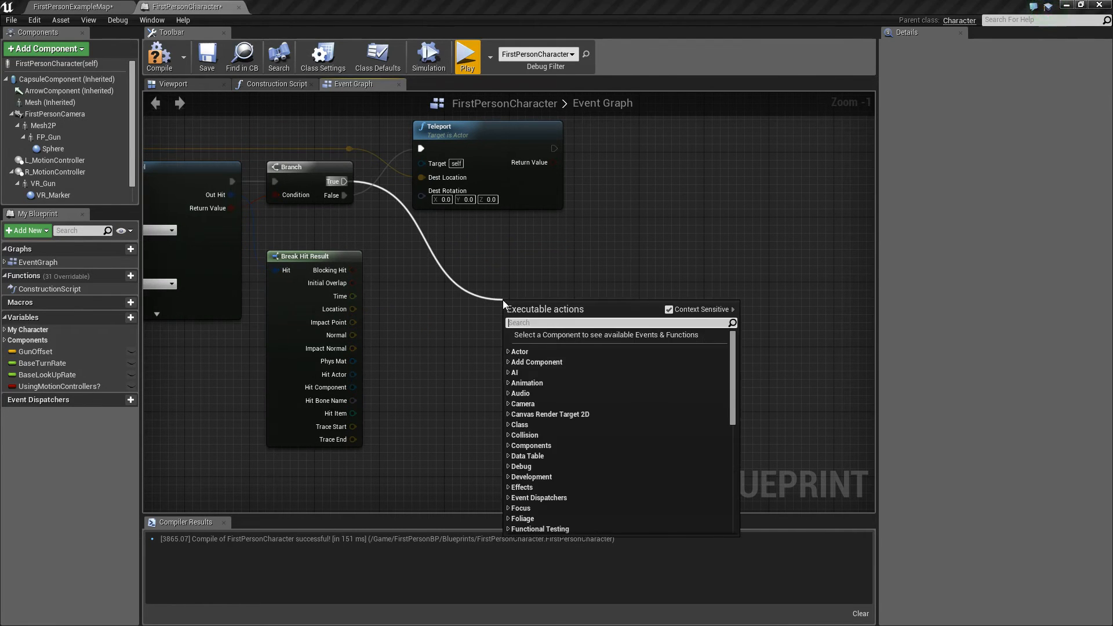
type("line trace")
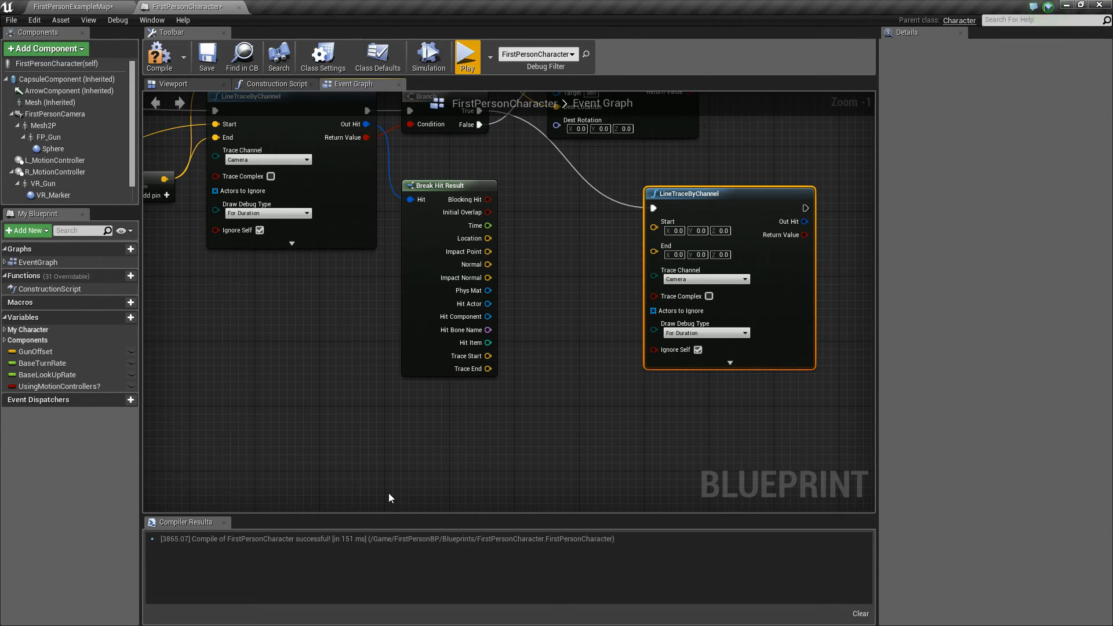
mouse_move(694, 455)
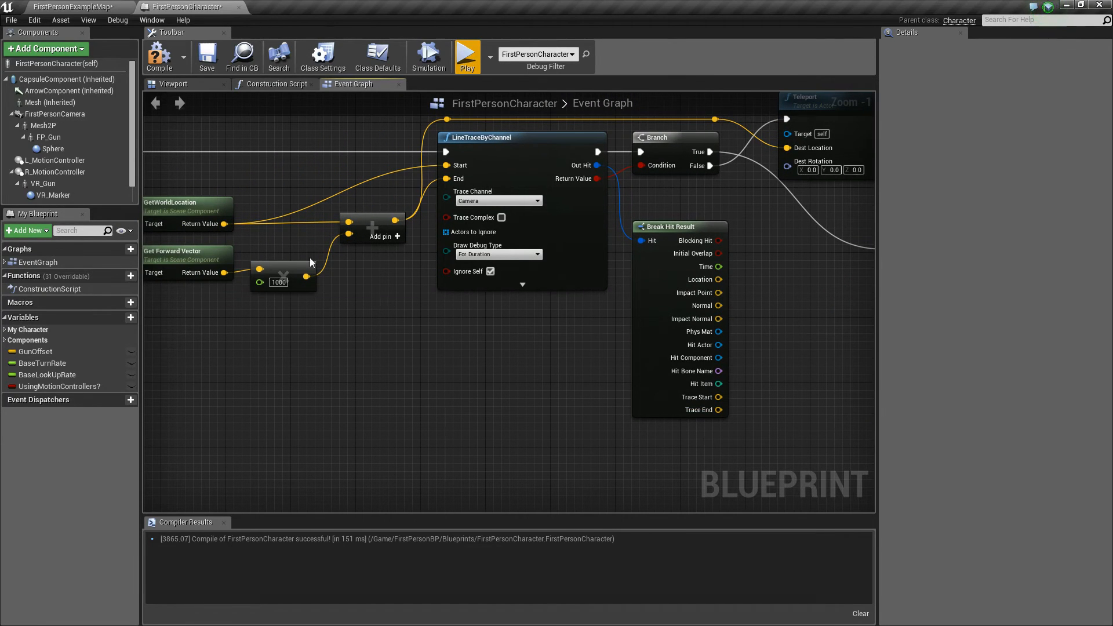
mouse_move(457, 178)
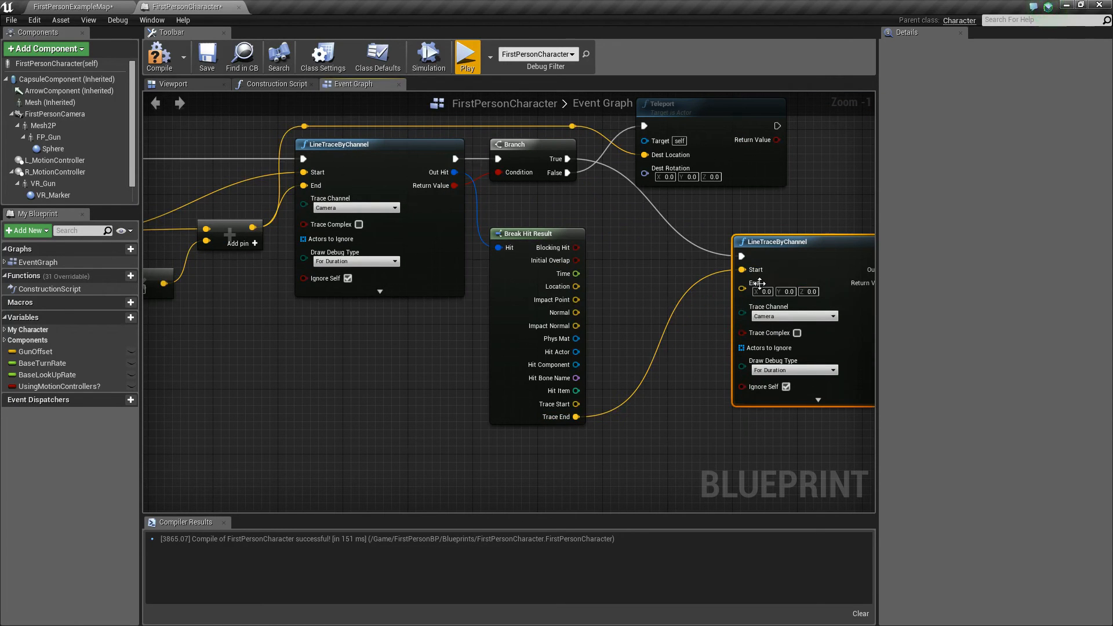
mouse_move(306, 172)
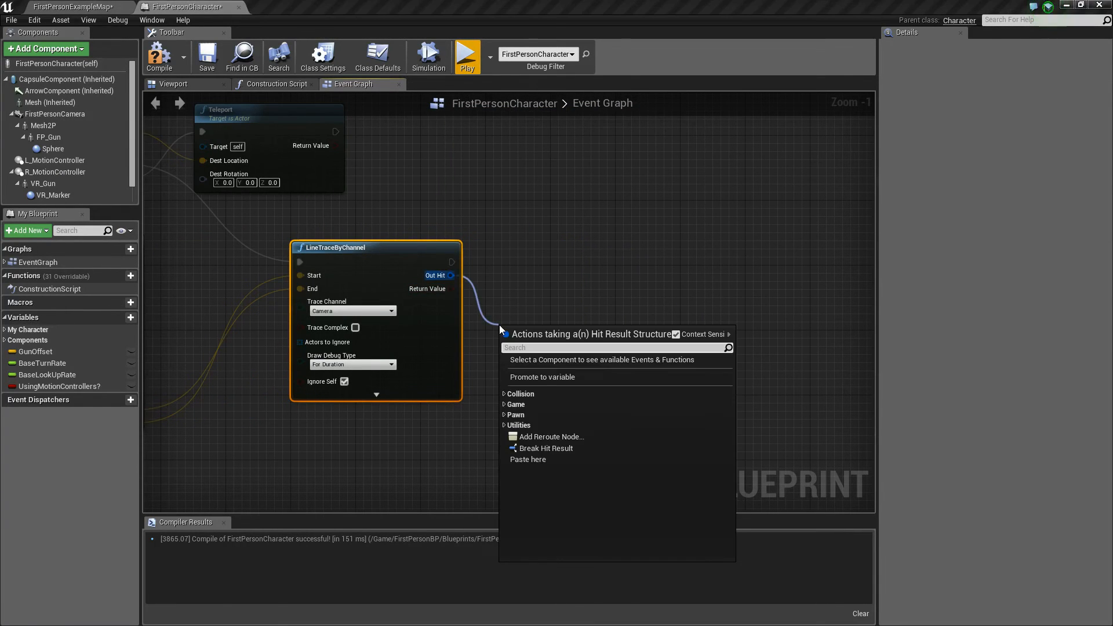
Add a Break Hit Result node for the second trace's hit result
left_click(545, 448)
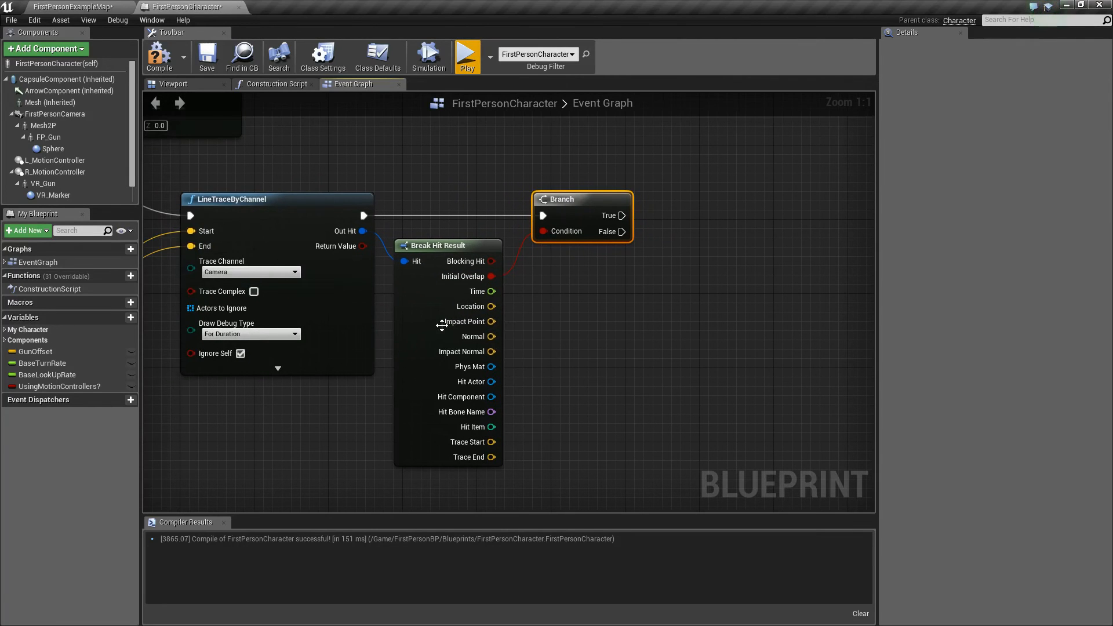
mouse_move(554, 293)
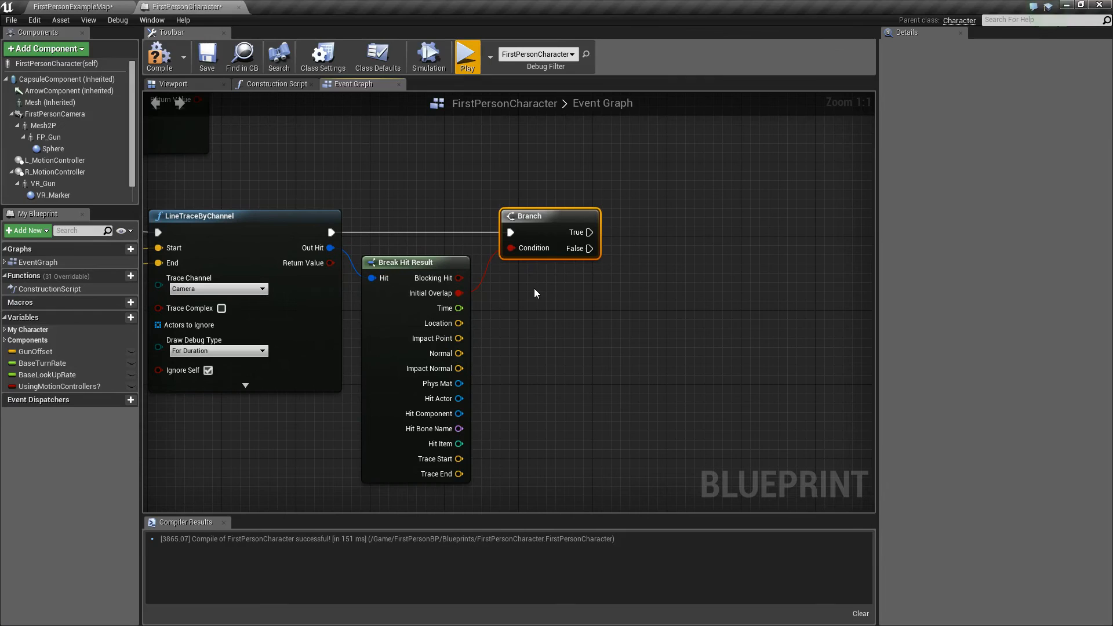
mouse_move(553, 336)
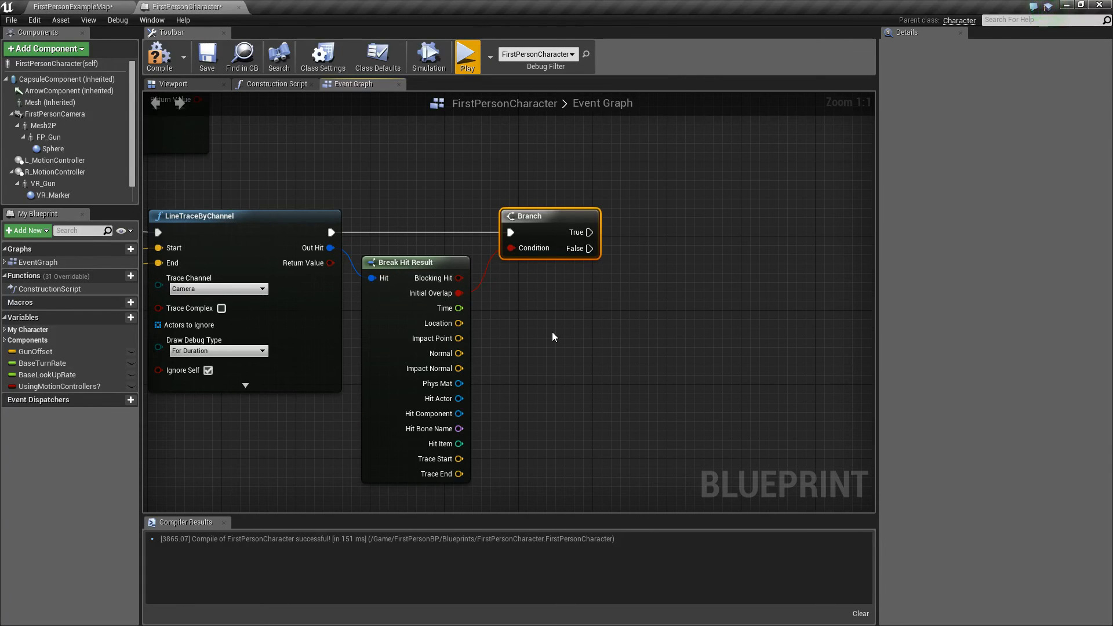
mouse_move(552, 339)
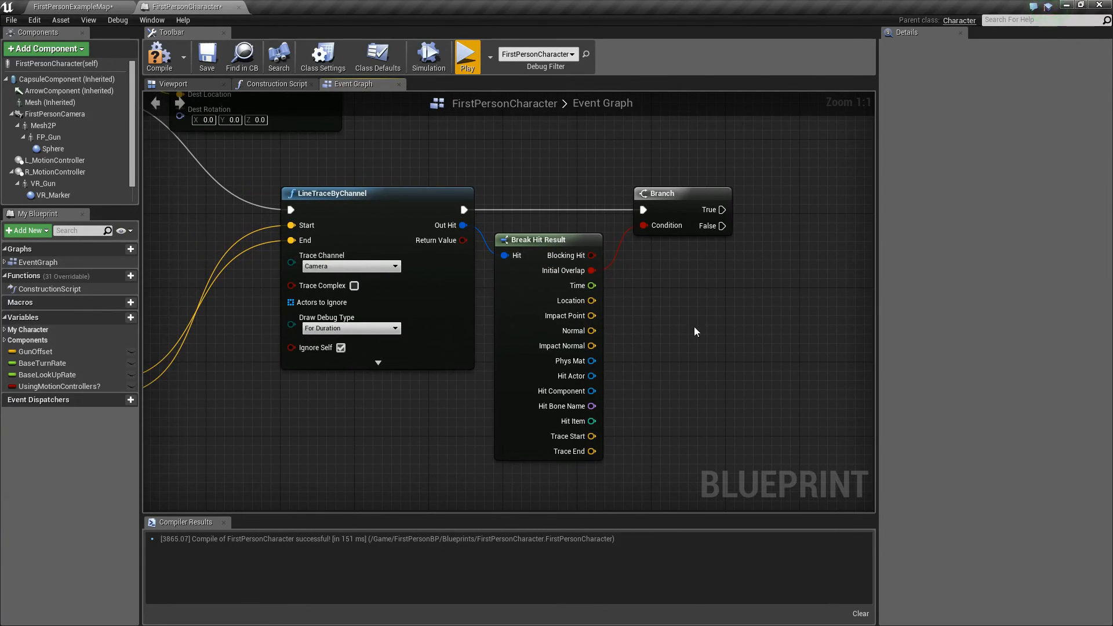
mouse_move(845, 354)
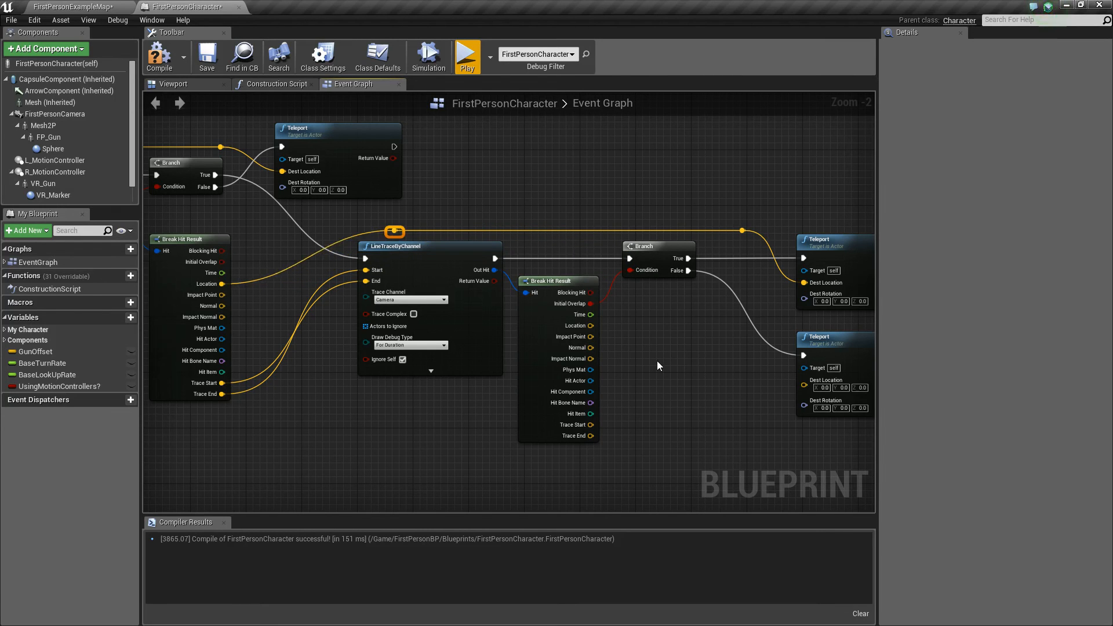
Wire Break Hit Result Trace Start into the False Teleport's Dest Location
left_click_drag(657, 366, 543, 329)
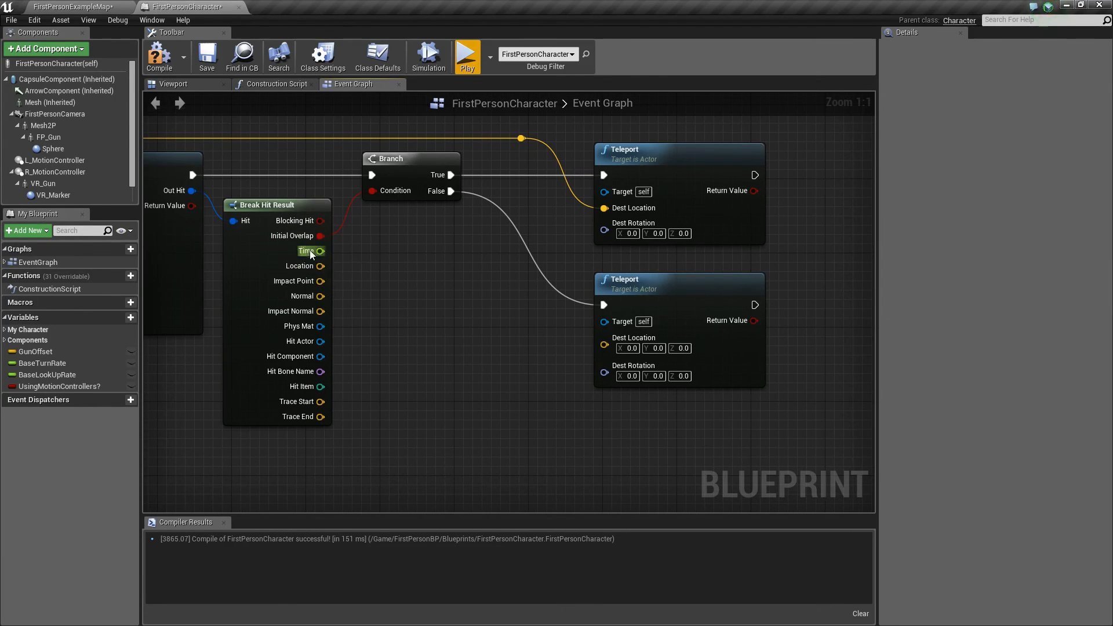
mouse_move(358, 354)
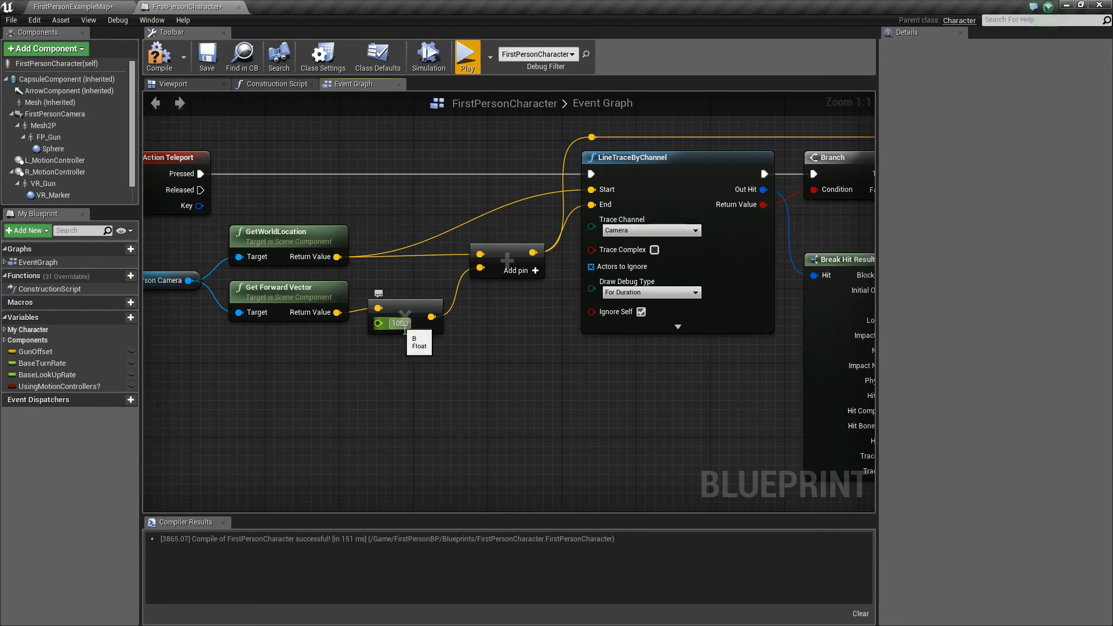
scroll("down", 3)
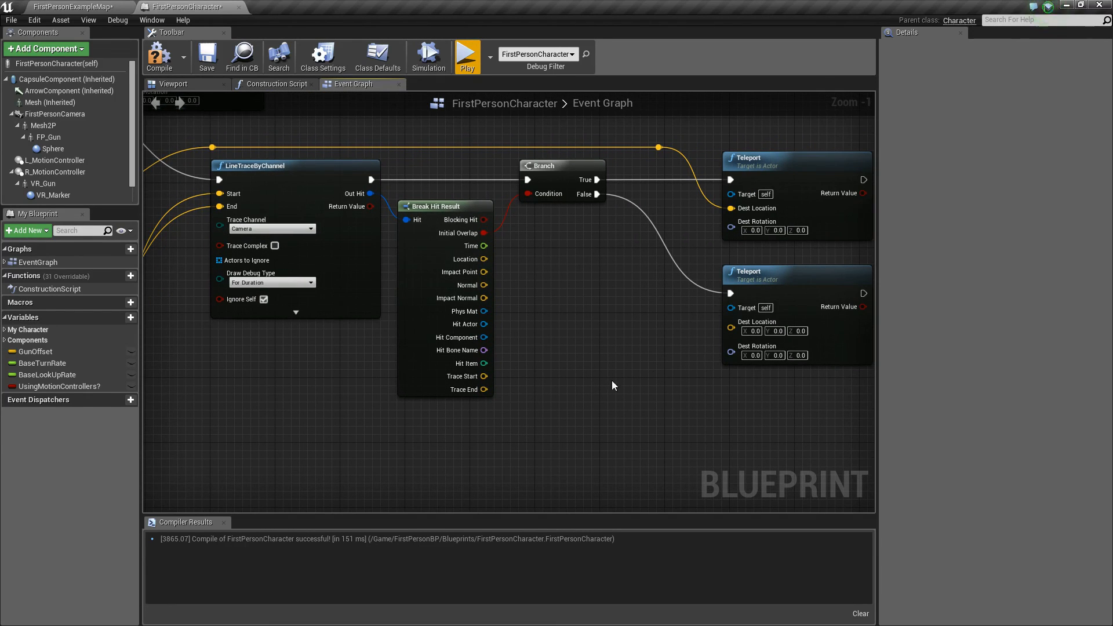
left_click_drag(483, 389, 539, 367)
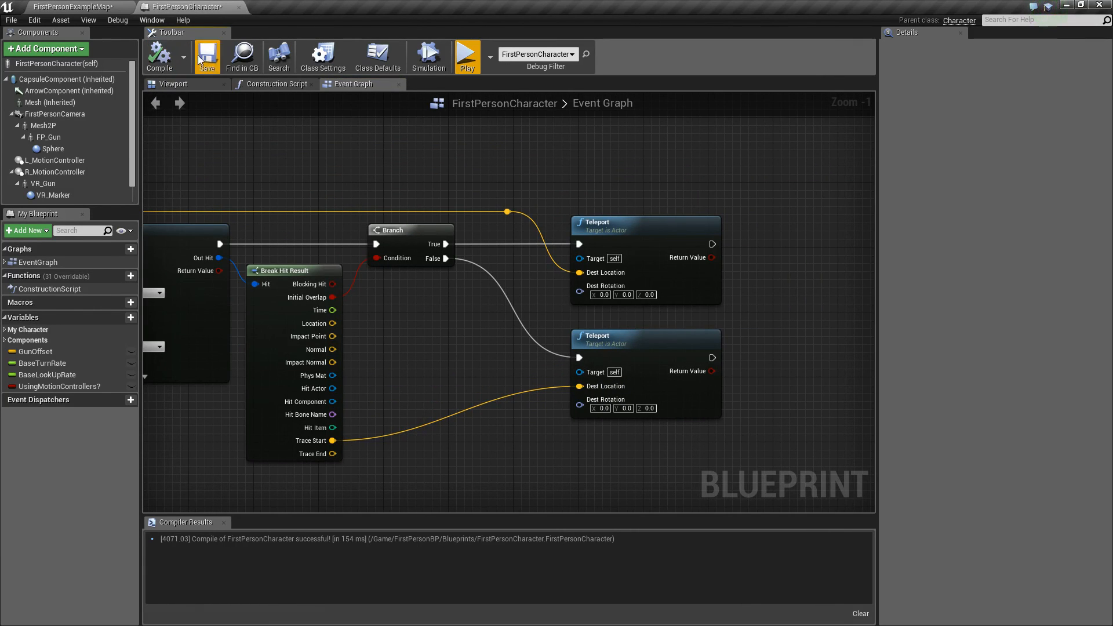
left_click(79, 7)
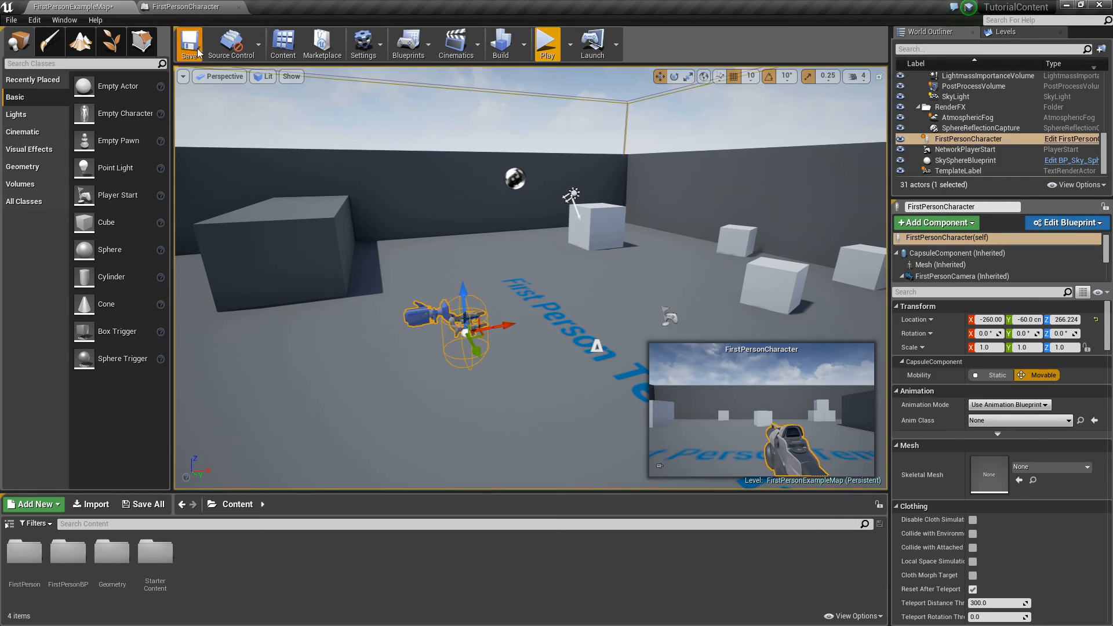
left_click(546, 41)
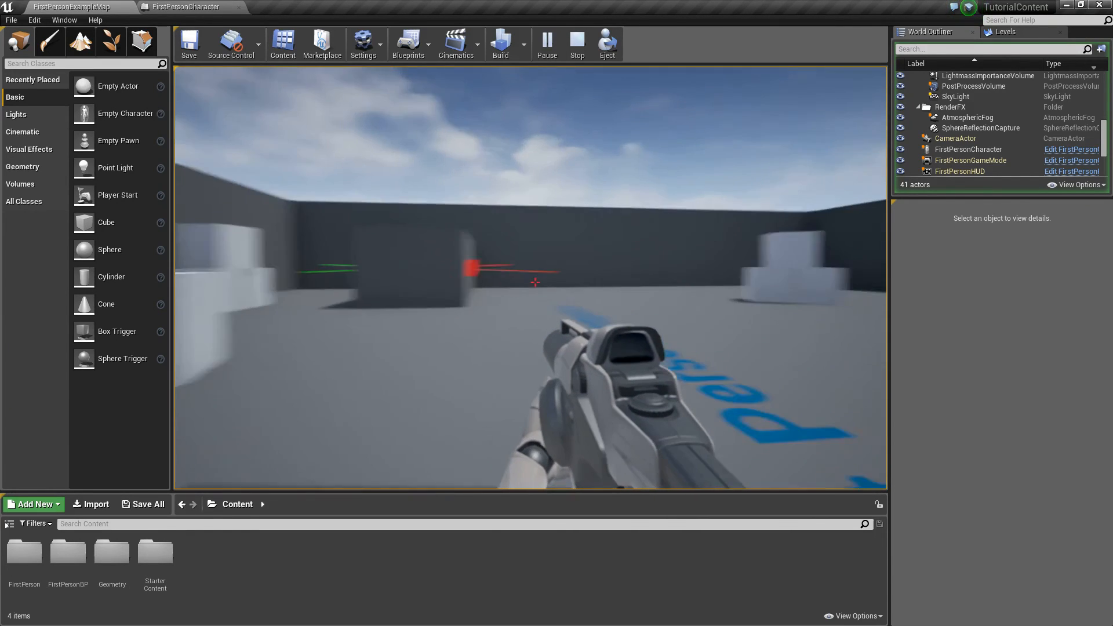
left_click(187, 7)
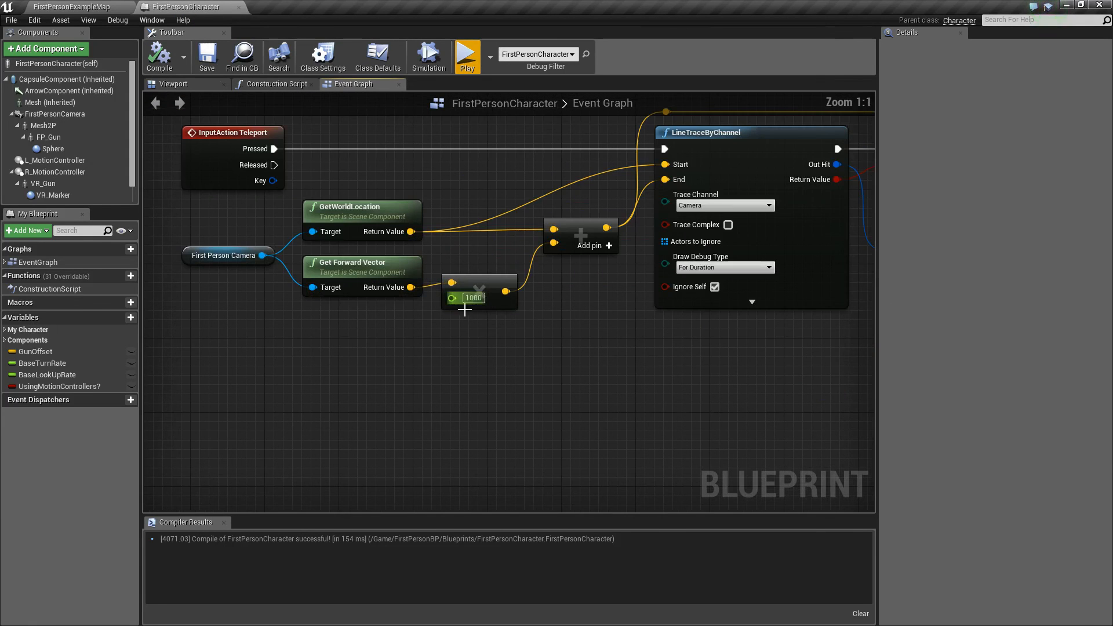
Replace the 1000 trace multiplier with a new distance, then play-test teleporting and stop
type("200")
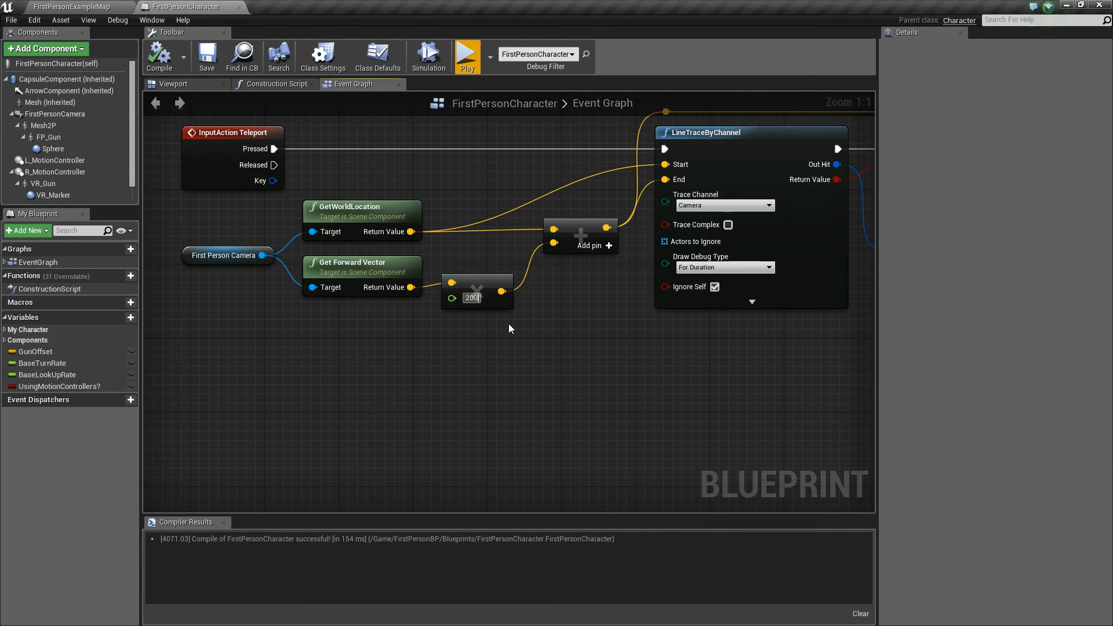
type("2000")
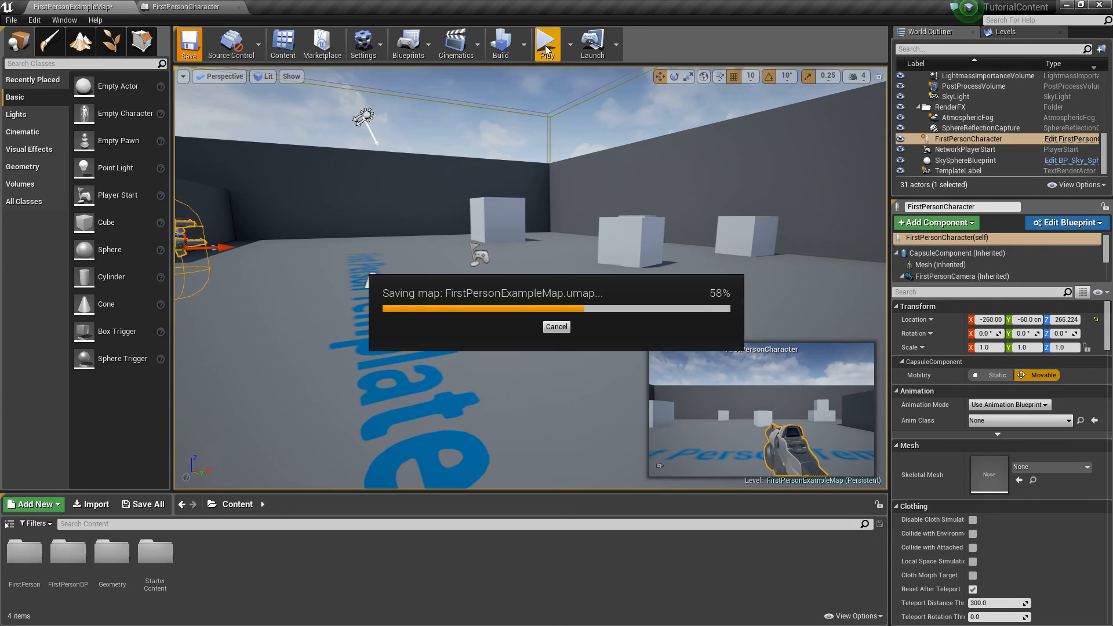
left_click(546, 38)
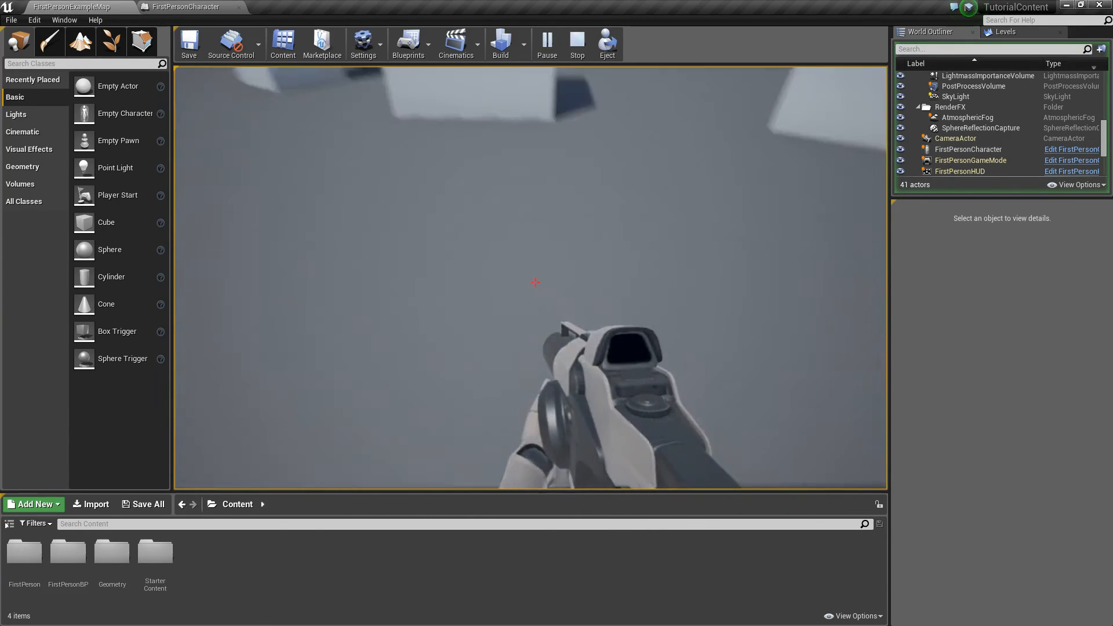
left_click(576, 44)
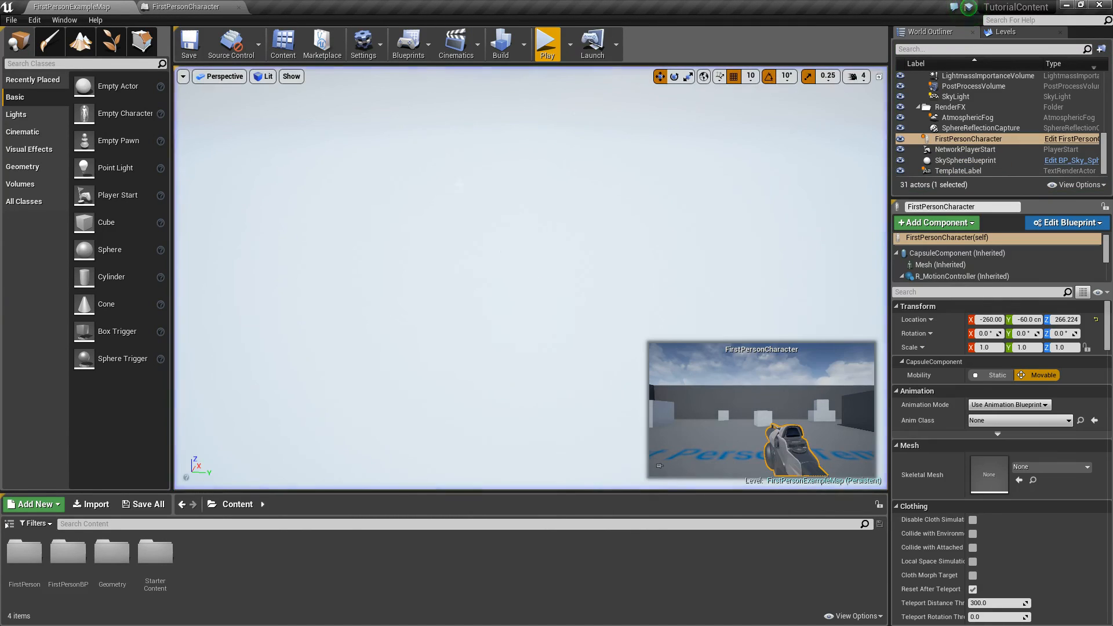